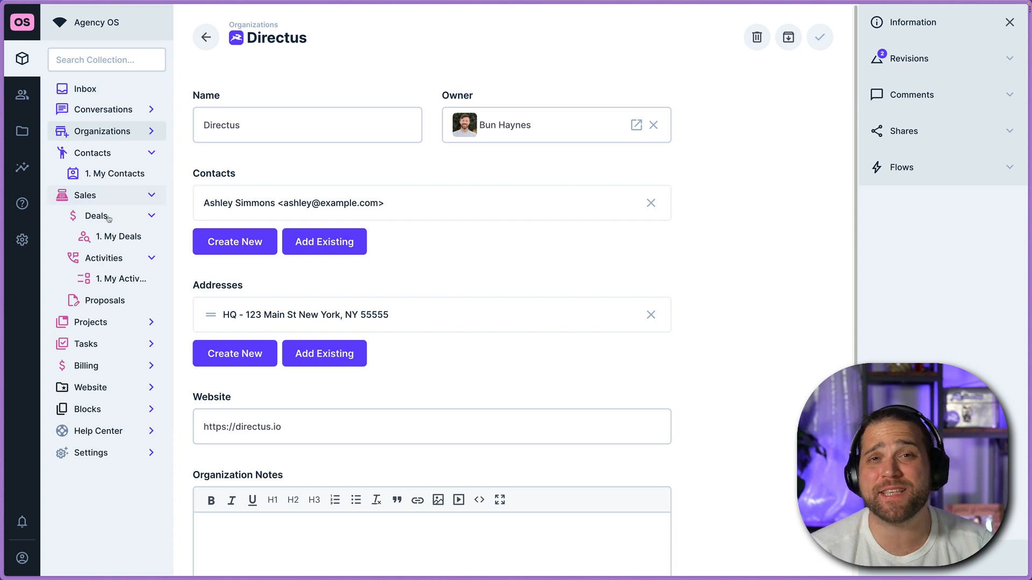
# - Open the Directus Website Deal from Deals and review its $5000 value, Proposal stage and dates
pyautogui.click(96, 216)
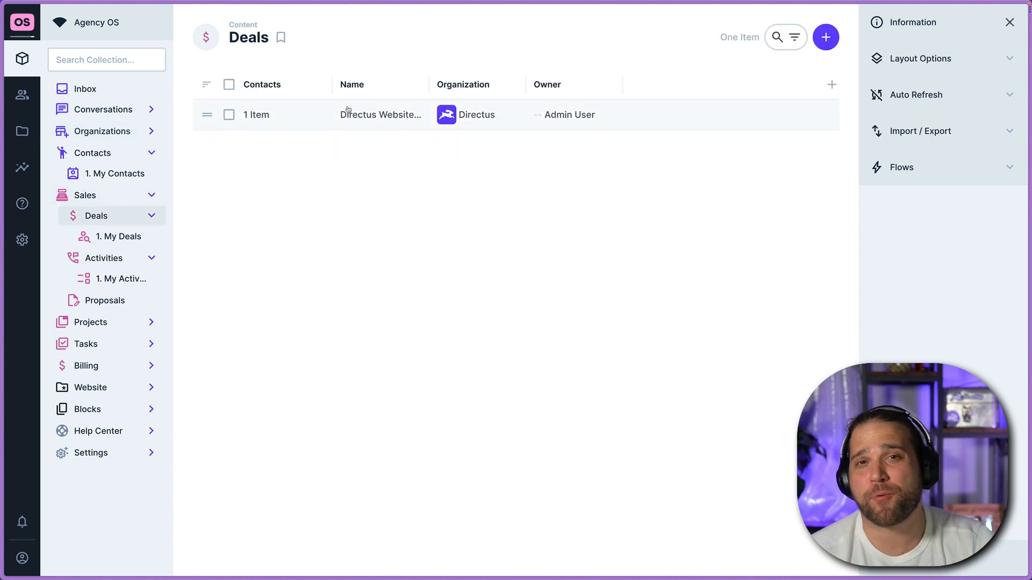
pyautogui.click(381, 114)
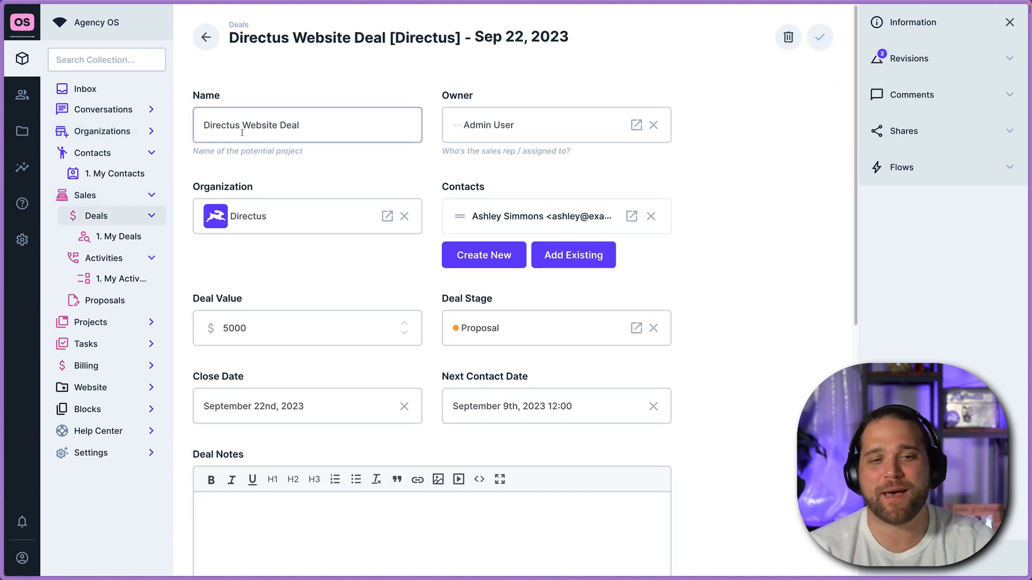
pyautogui.scroll(-3)
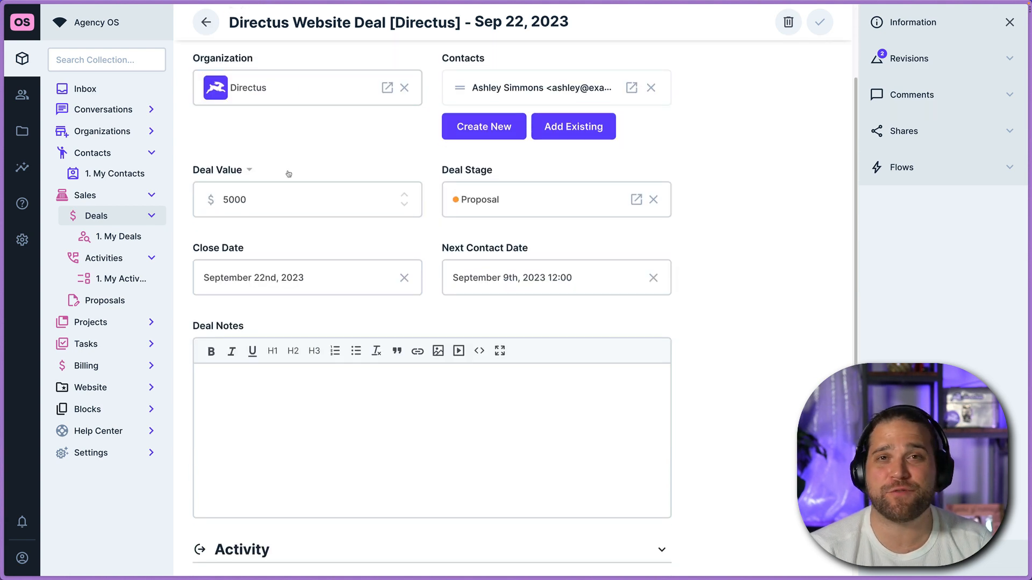
pyautogui.scroll(-3)
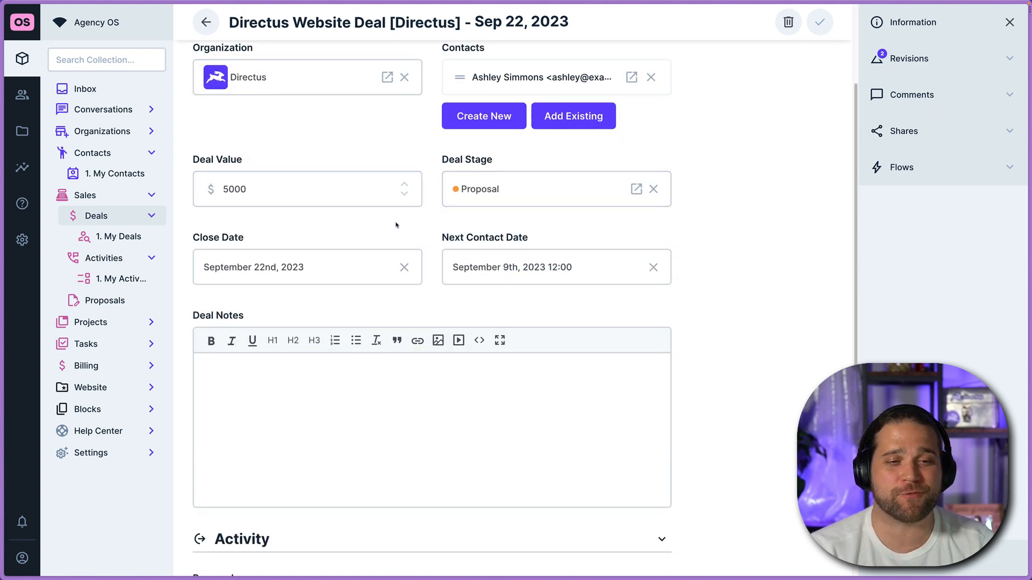
pyautogui.scroll(3)
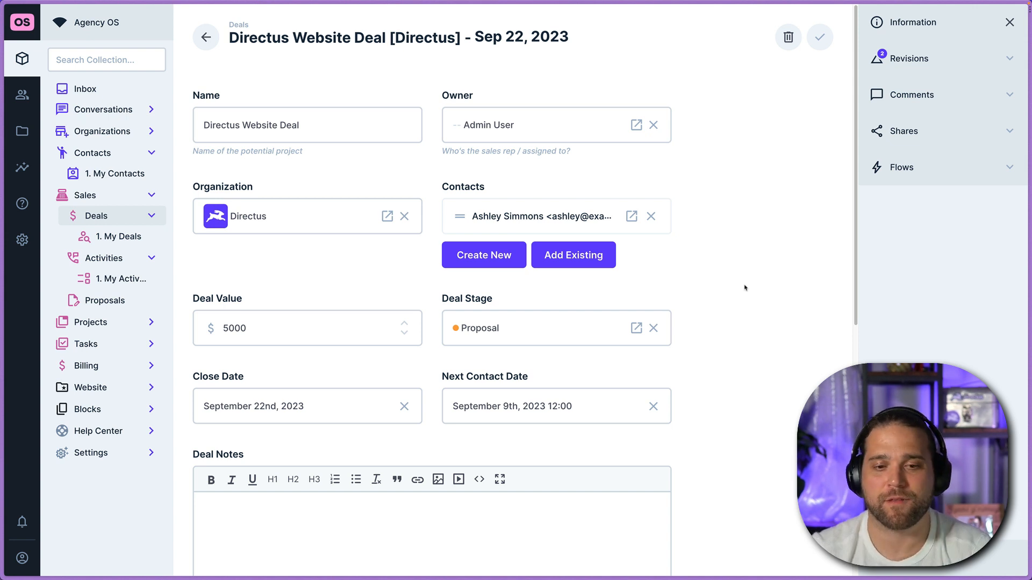
pyautogui.moveTo(925, 185)
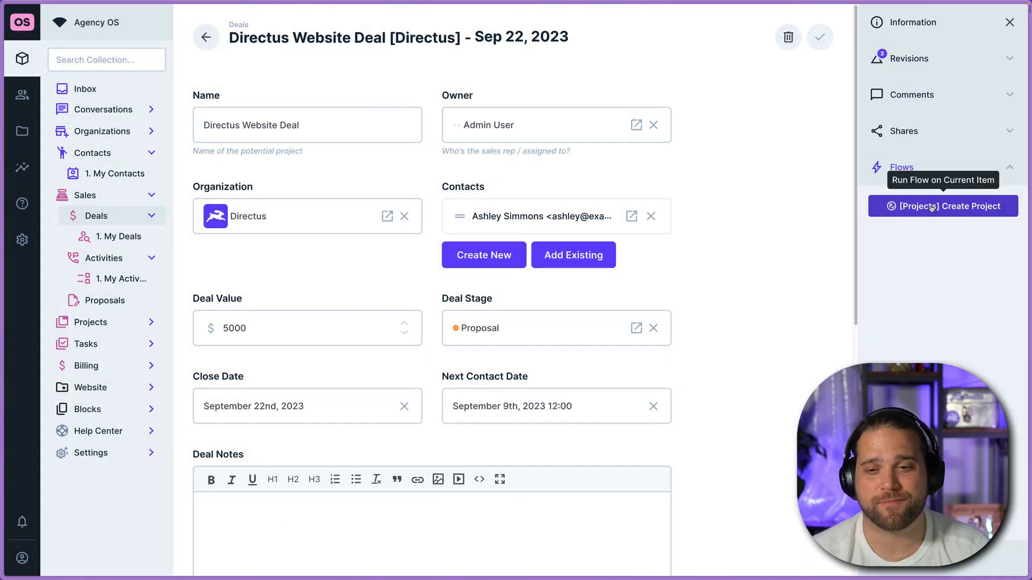
pyautogui.click(943, 206)
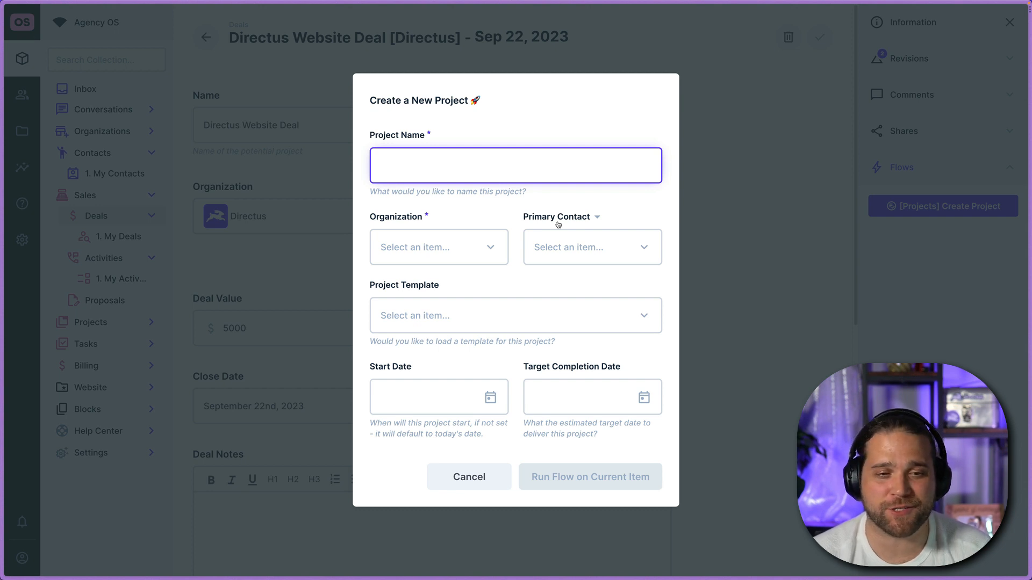
pyautogui.write('New Website')
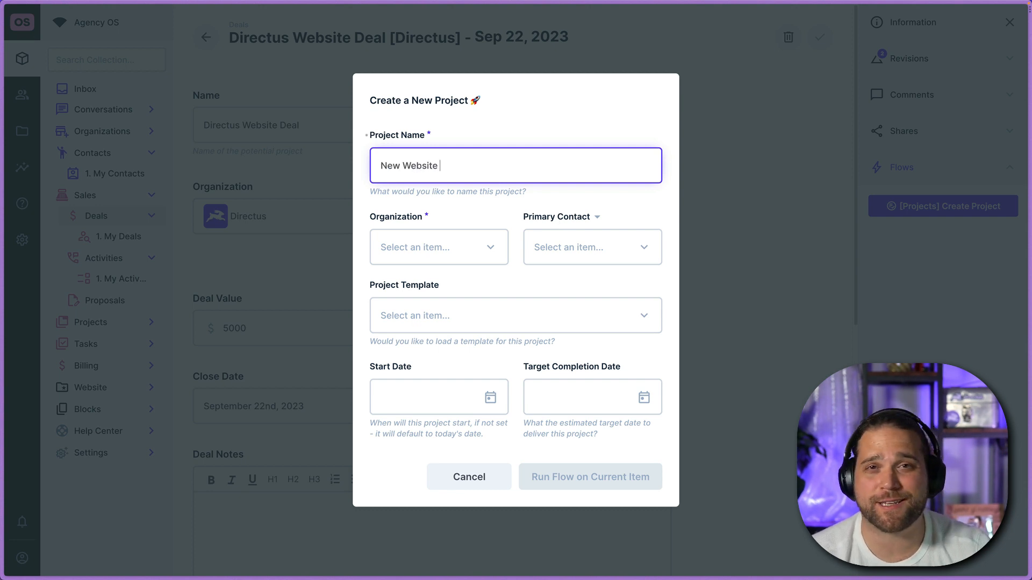
pyautogui.write('Project')
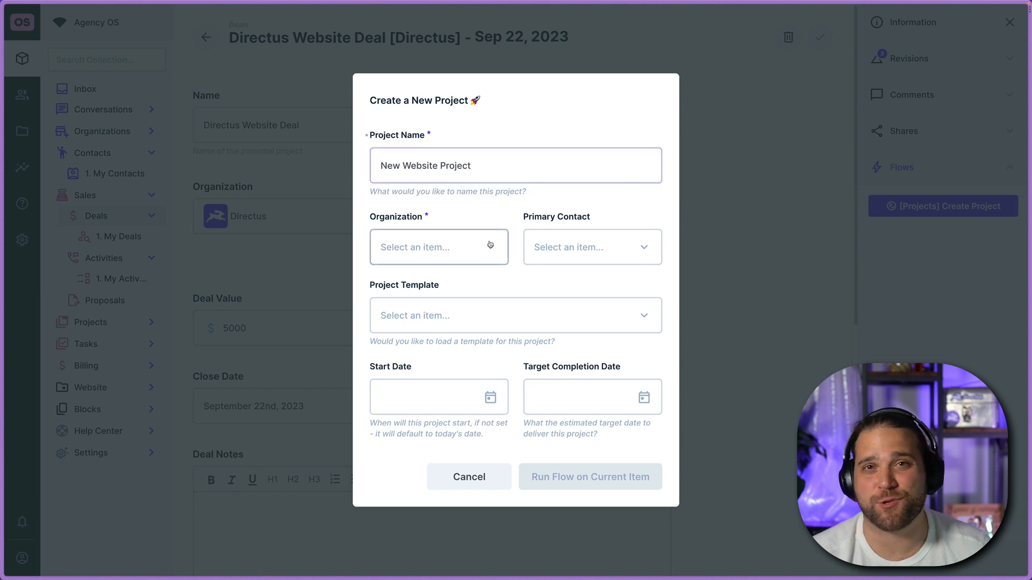
pyautogui.click(439, 247)
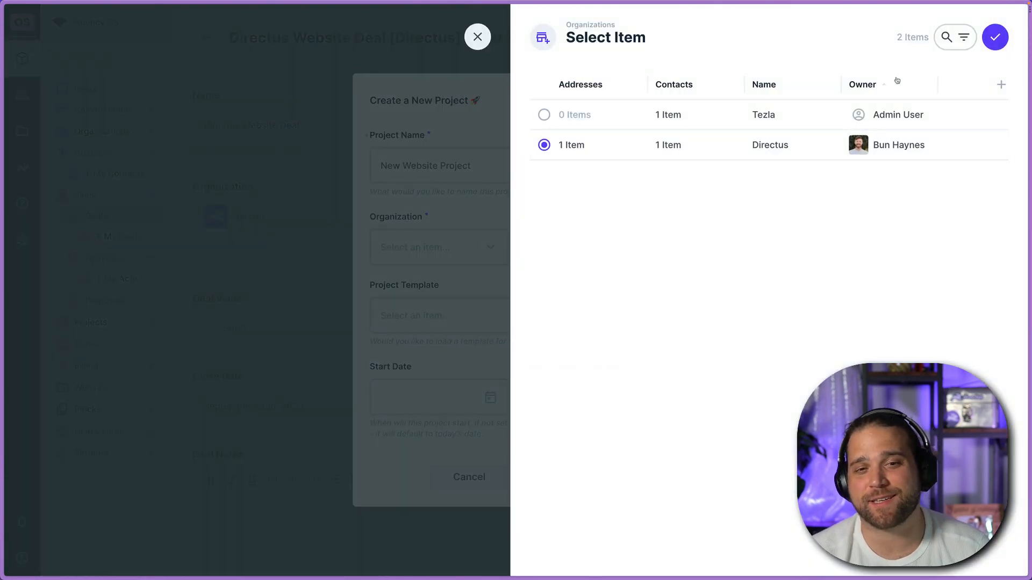
pyautogui.click(994, 36)
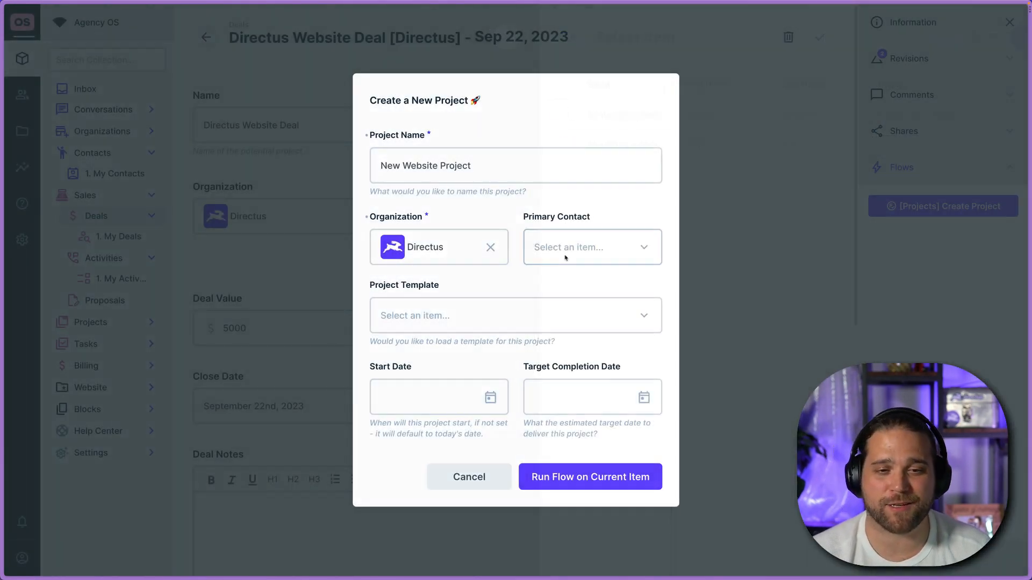
pyautogui.click(590, 248)
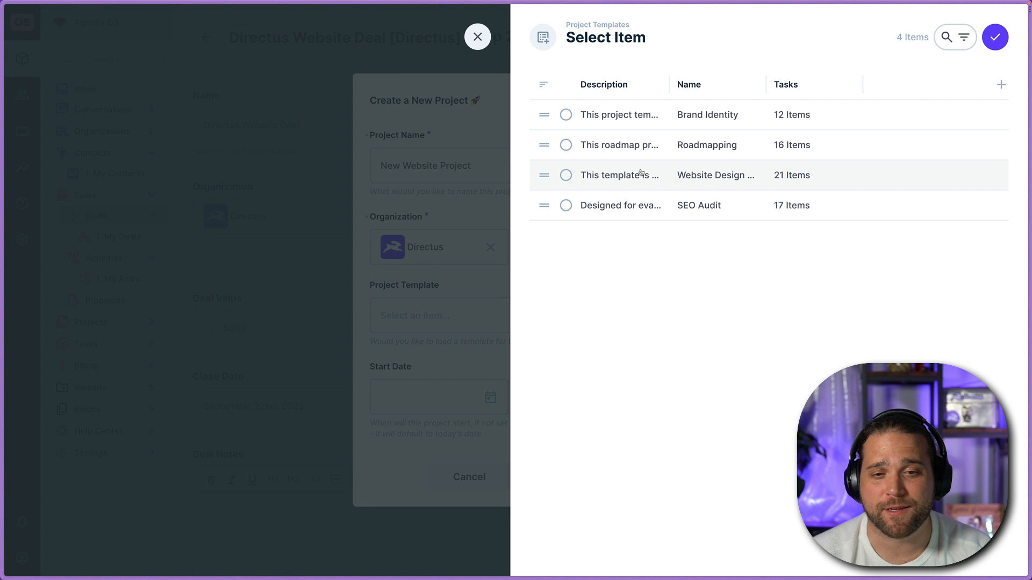
# - Choose the Website Design template, set start October 25, 2023 and due January 16, 2024, and run the flow
pyautogui.click(565, 175)
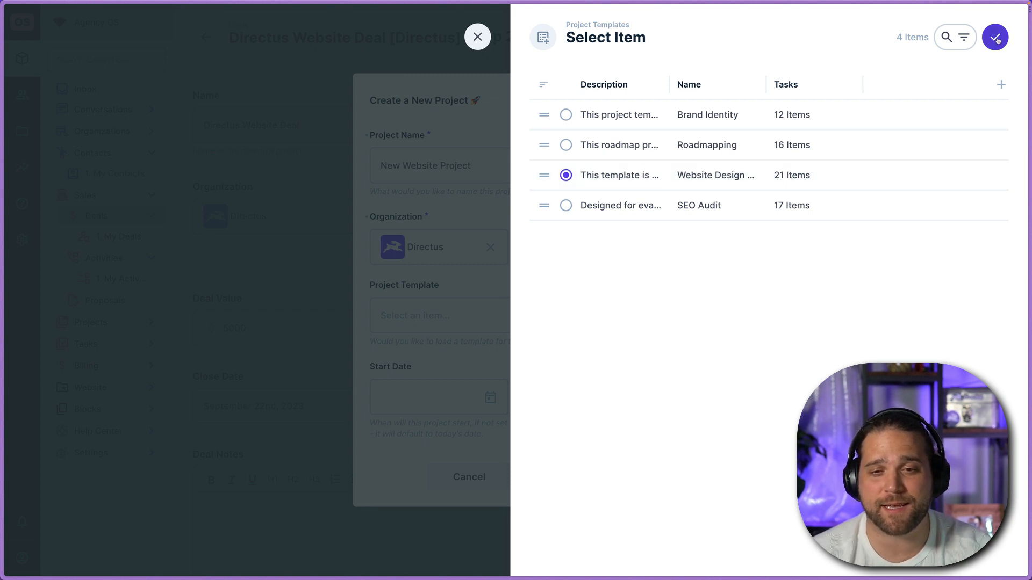
pyautogui.click(993, 37)
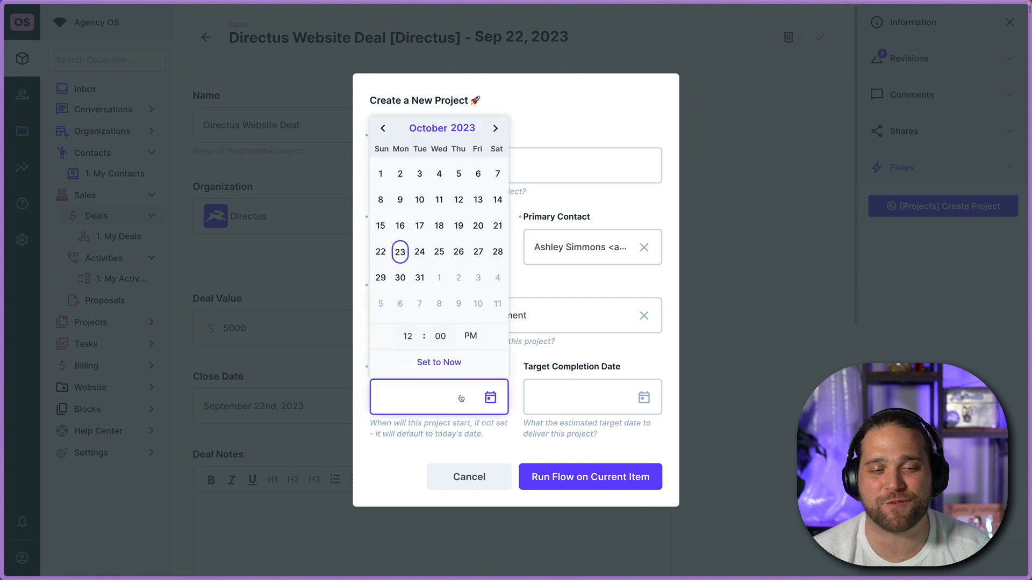
pyautogui.click(438, 252)
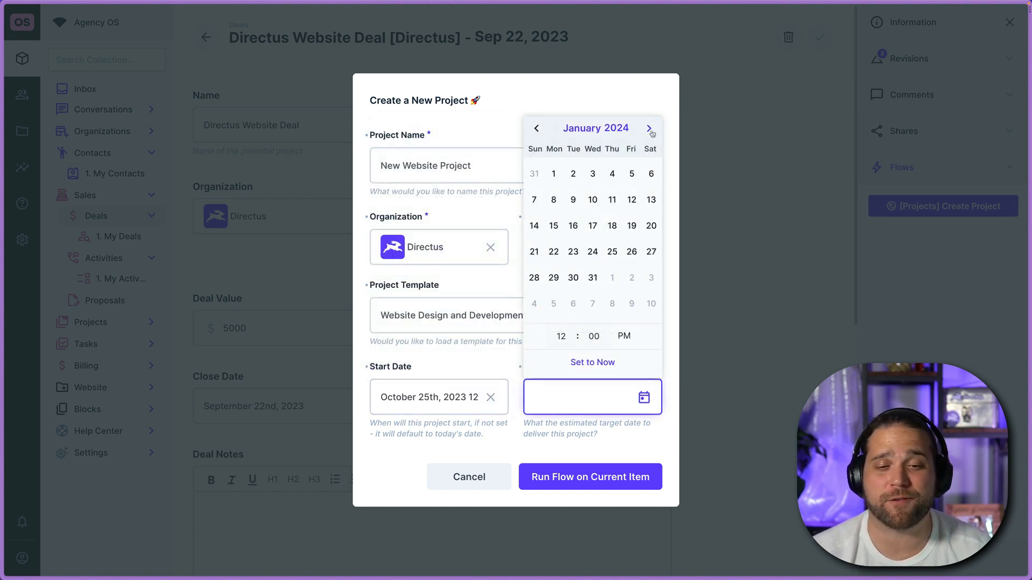
pyautogui.click(573, 226)
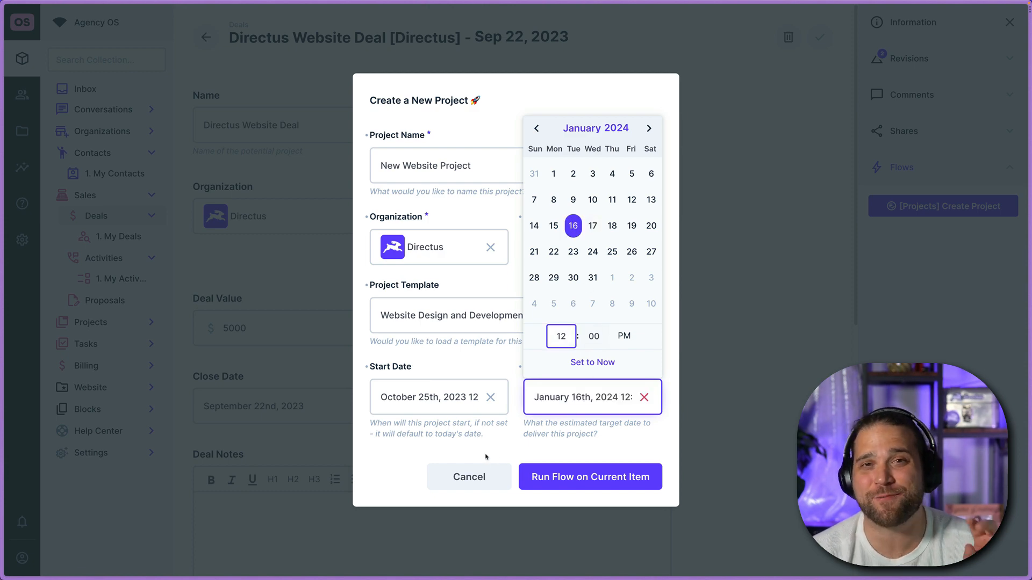
pyautogui.click(589, 476)
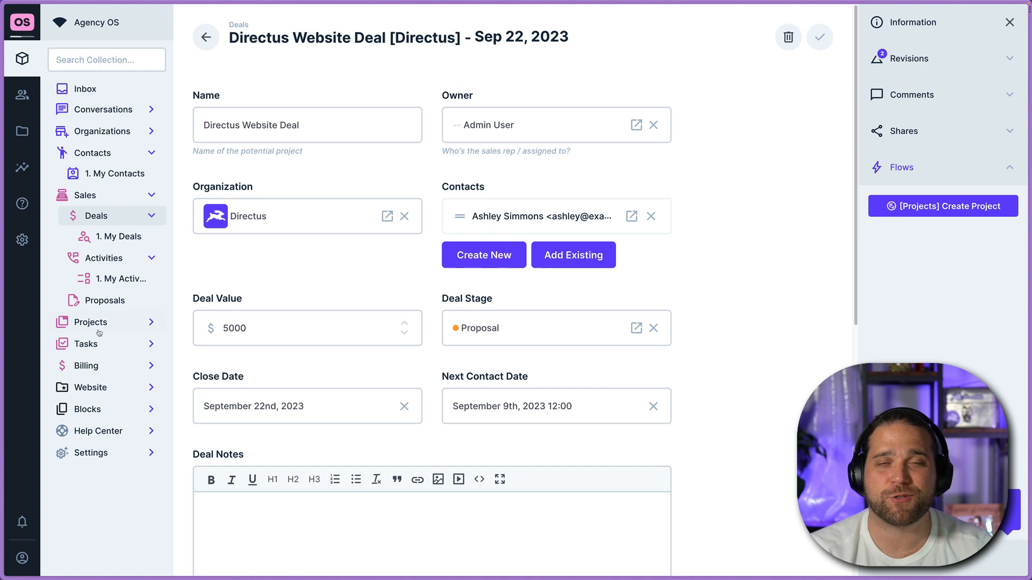
# - Add a Name column to the projects table and open the New Website Project record
pyautogui.click(89, 321)
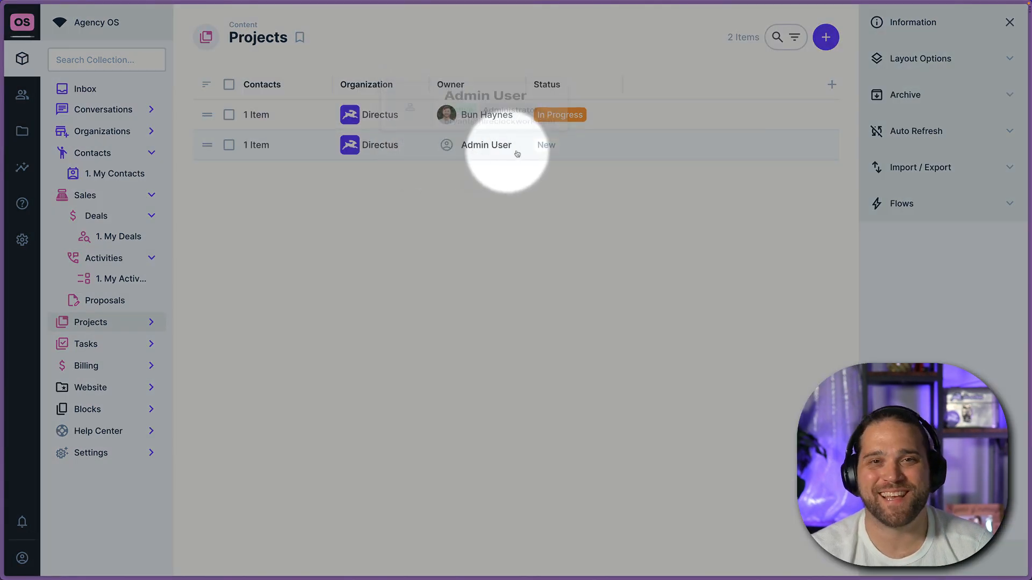
pyautogui.click(831, 84)
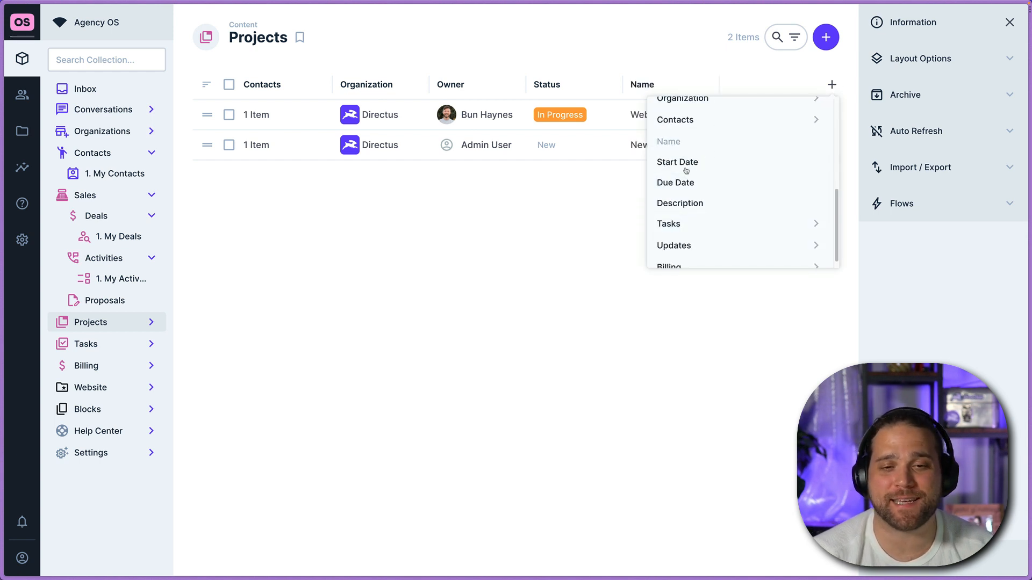
pyautogui.click(668, 142)
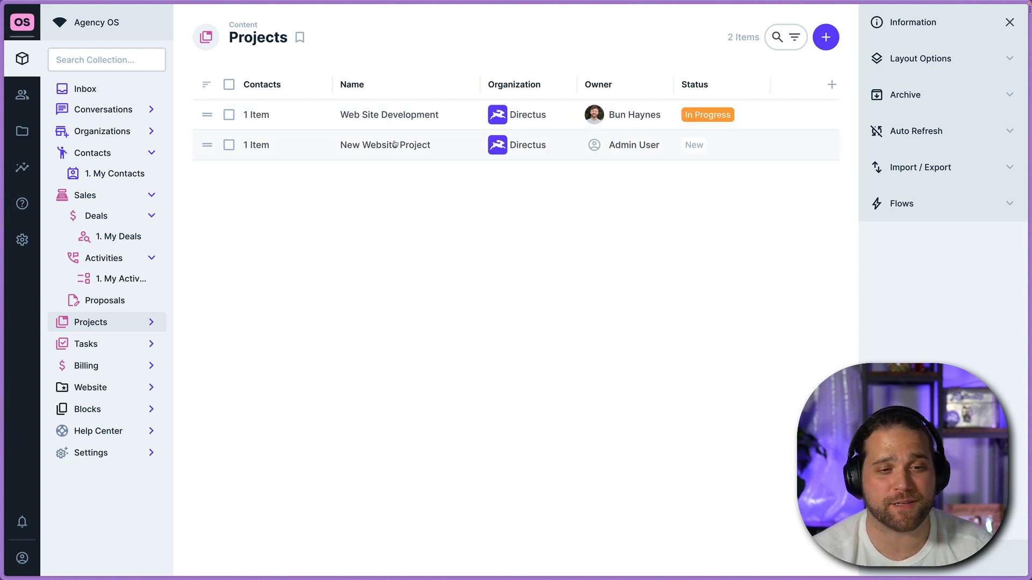
pyautogui.click(384, 146)
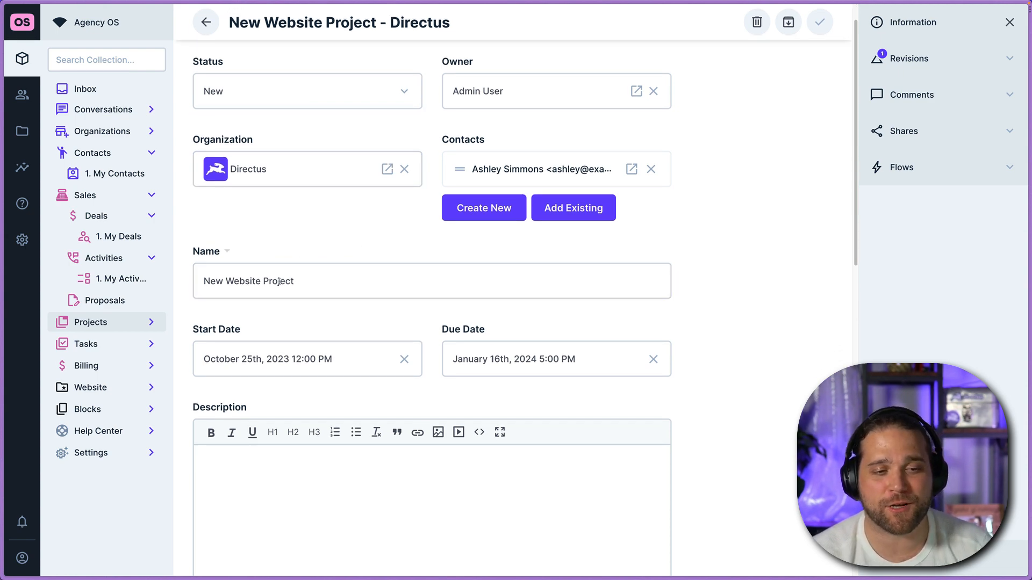
# - Review the project's Kickoff Call task and client visibility, then go to the agency's public website
pyautogui.scroll(-3)
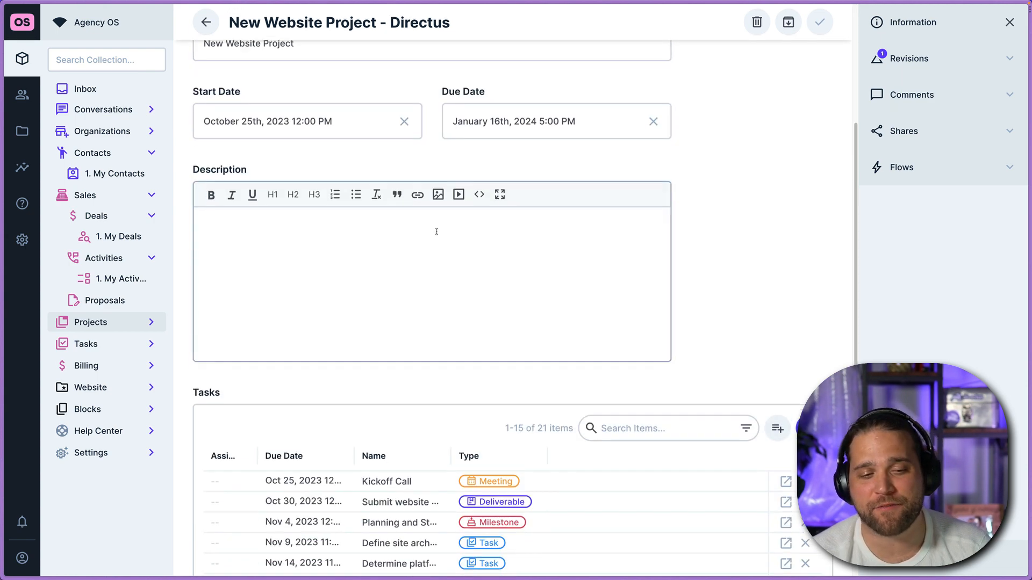
pyautogui.scroll(-3)
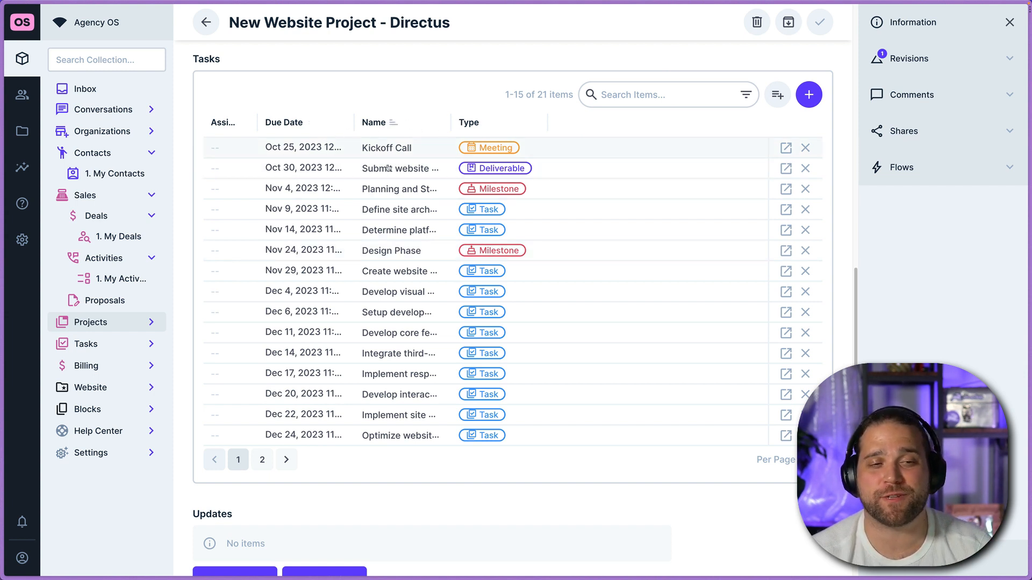
pyautogui.moveTo(415, 424)
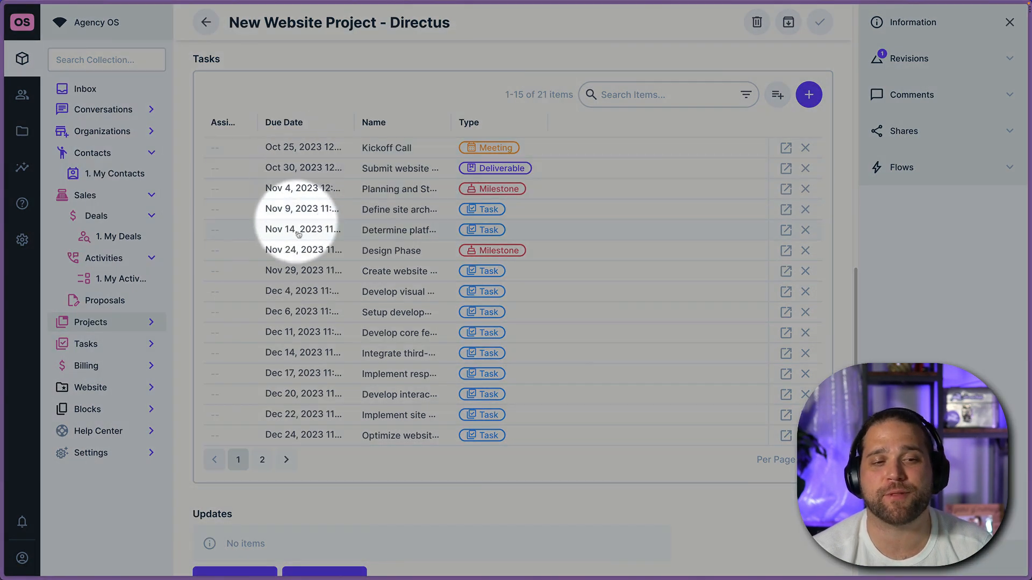
pyautogui.moveTo(329, 373)
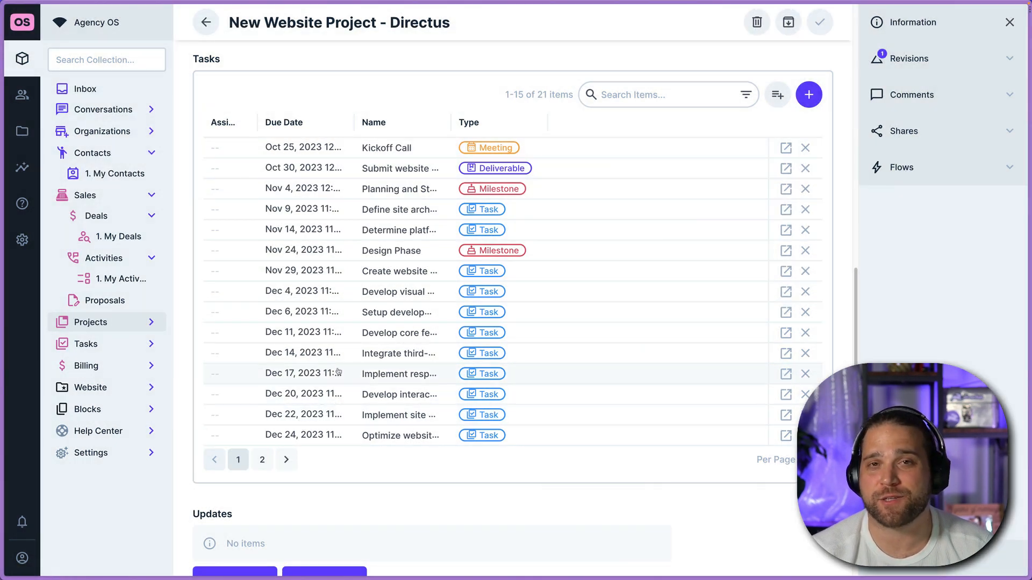
pyautogui.moveTo(406, 189)
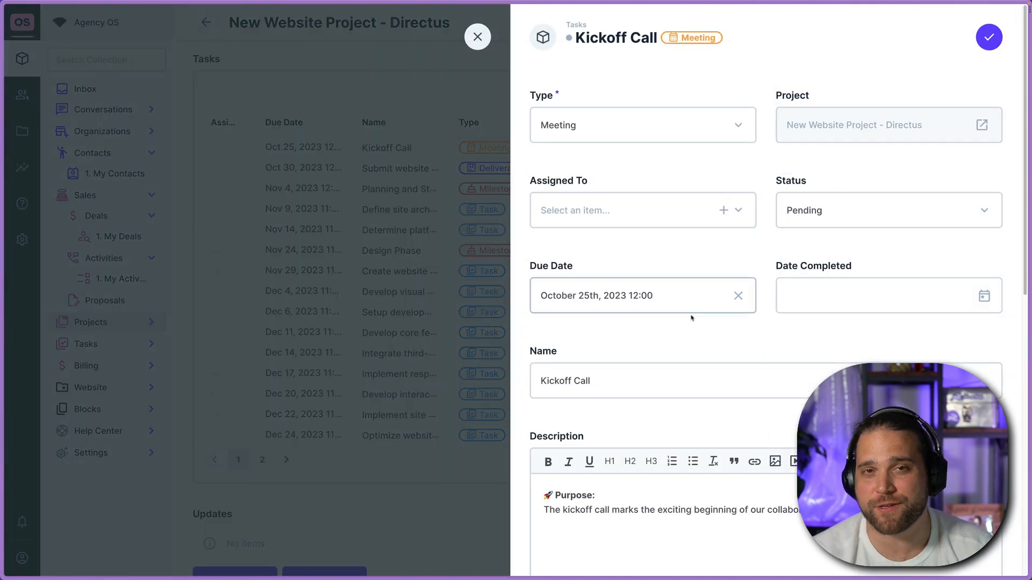
pyautogui.scroll(-3)
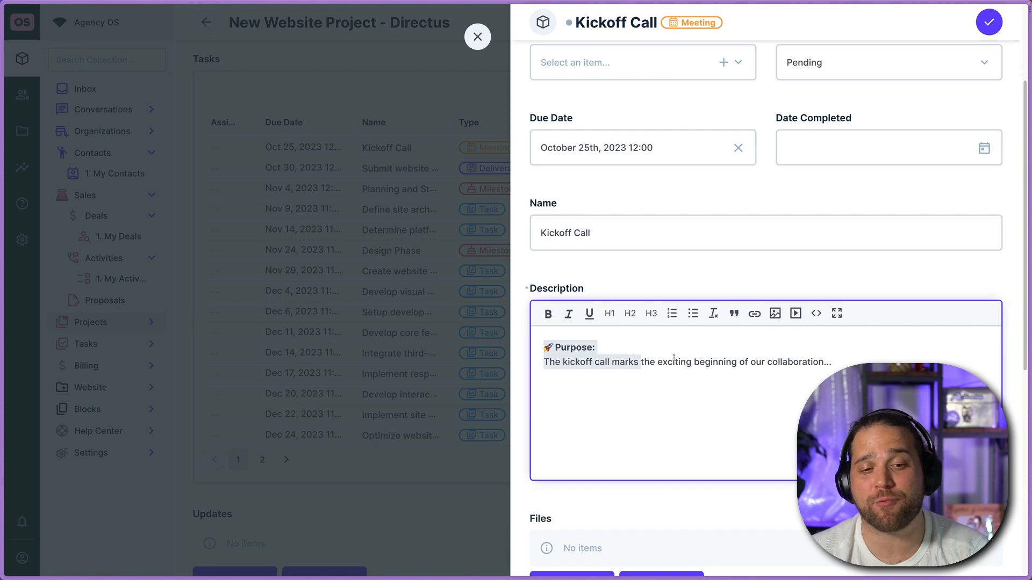
pyautogui.scroll(-3)
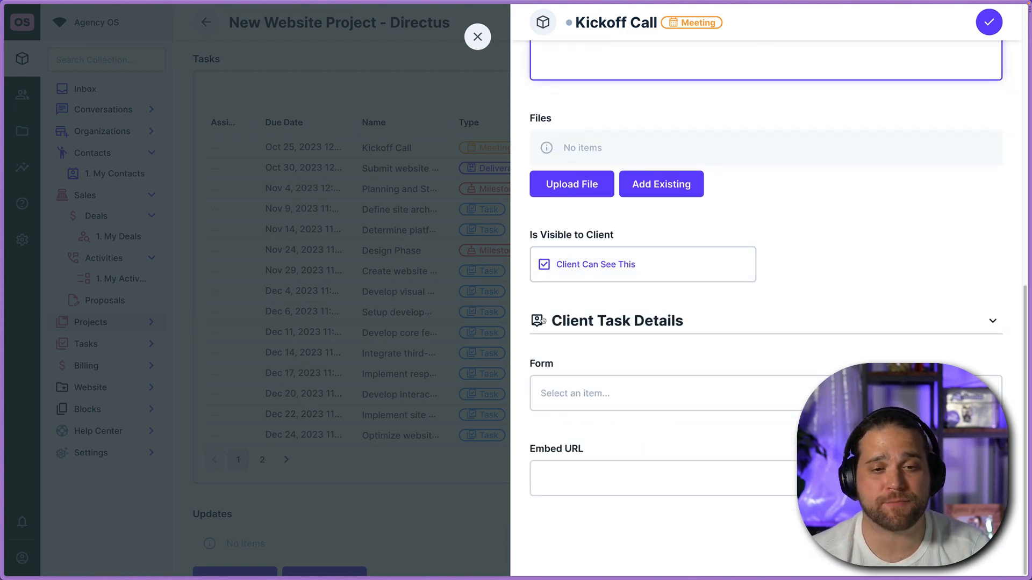
pyautogui.click(477, 36)
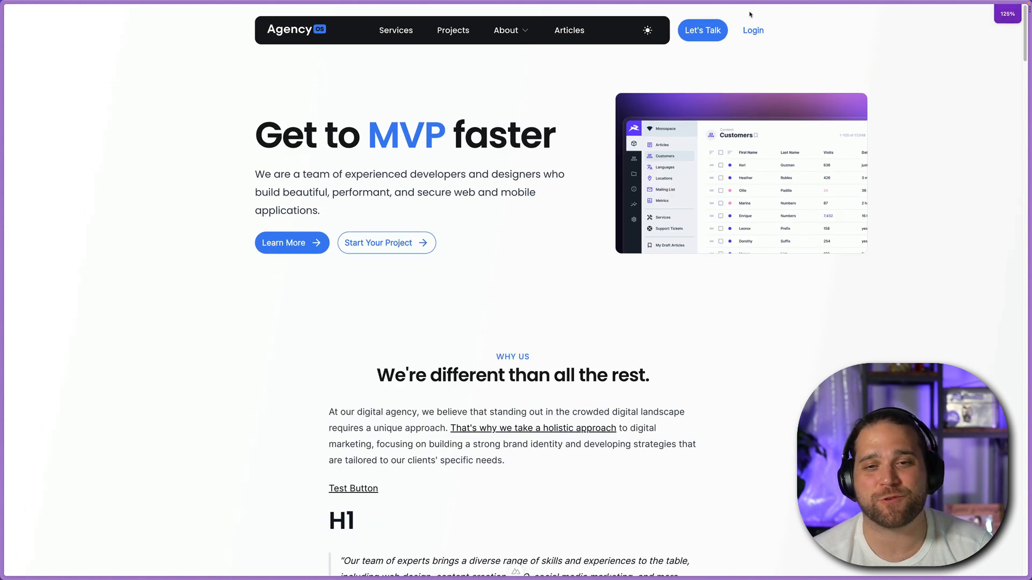
# - Sign in to the client portal to see Kickoff Call among open tasks, then return to Directus settings' data model
pyautogui.click(753, 31)
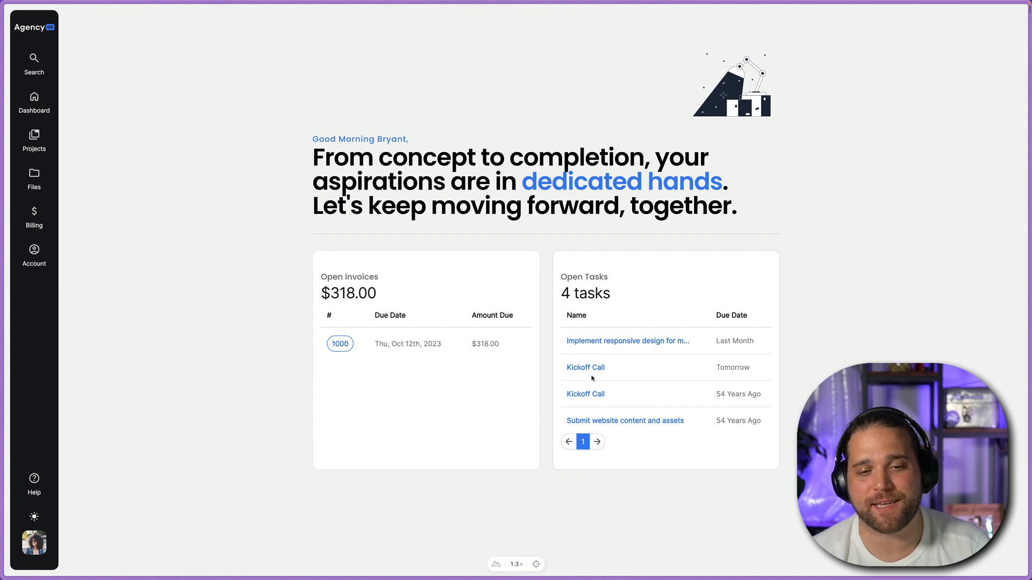
pyautogui.click(585, 367)
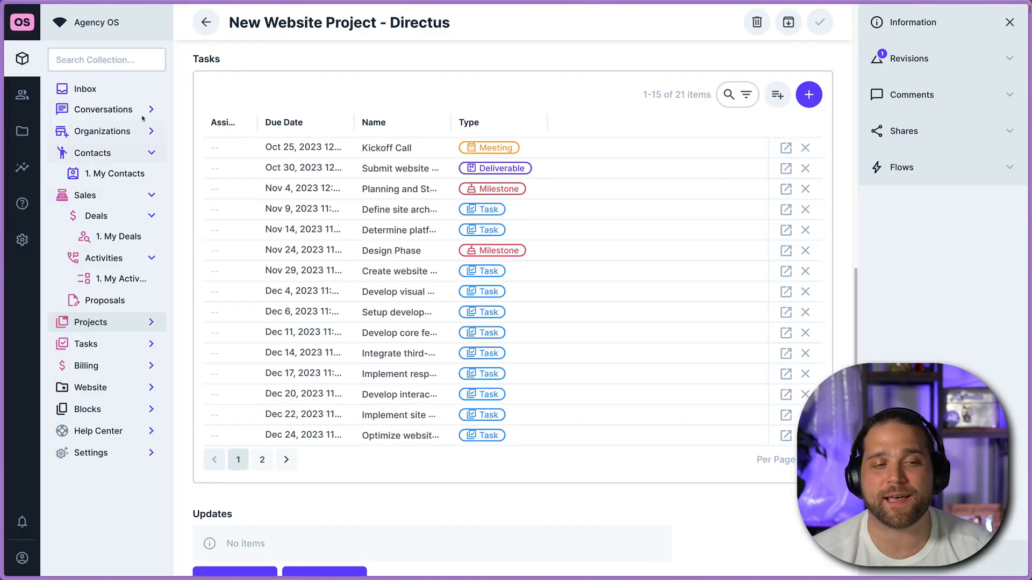
pyautogui.click(22, 239)
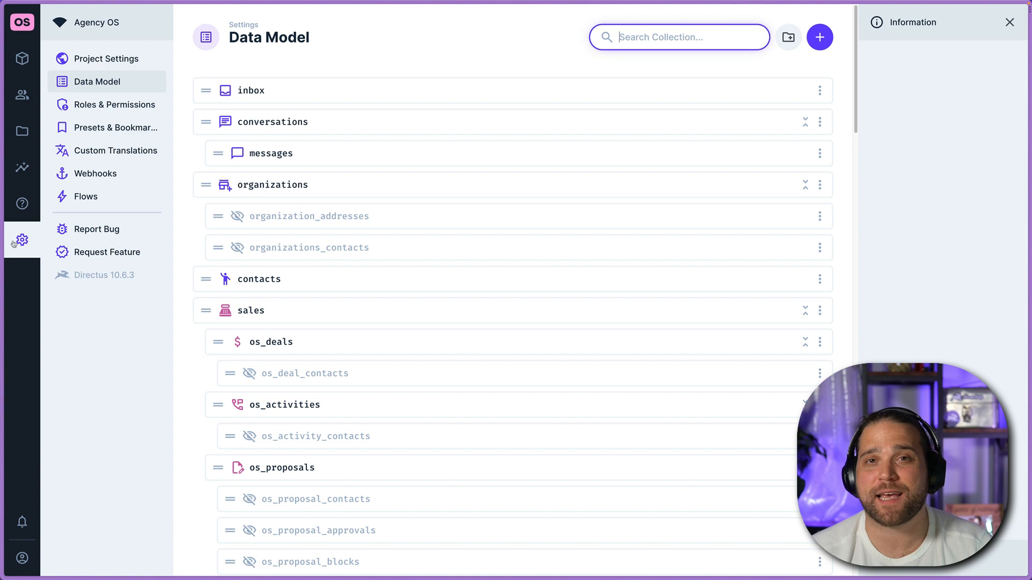
pyautogui.moveTo(22, 58)
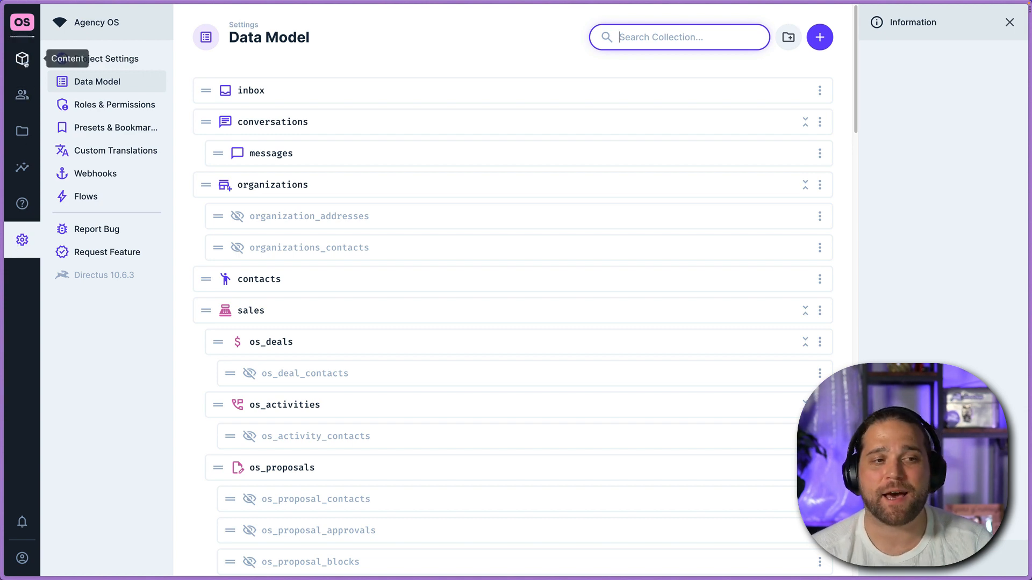
# - From Content > Project Templates, open Website Design and Development and show its task list
pyautogui.click(22, 58)
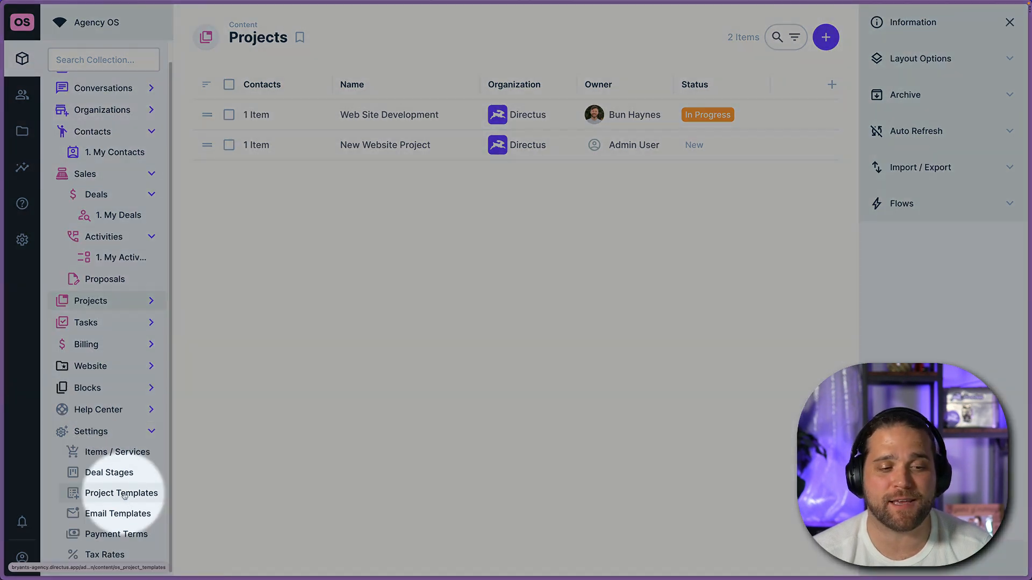
pyautogui.click(121, 493)
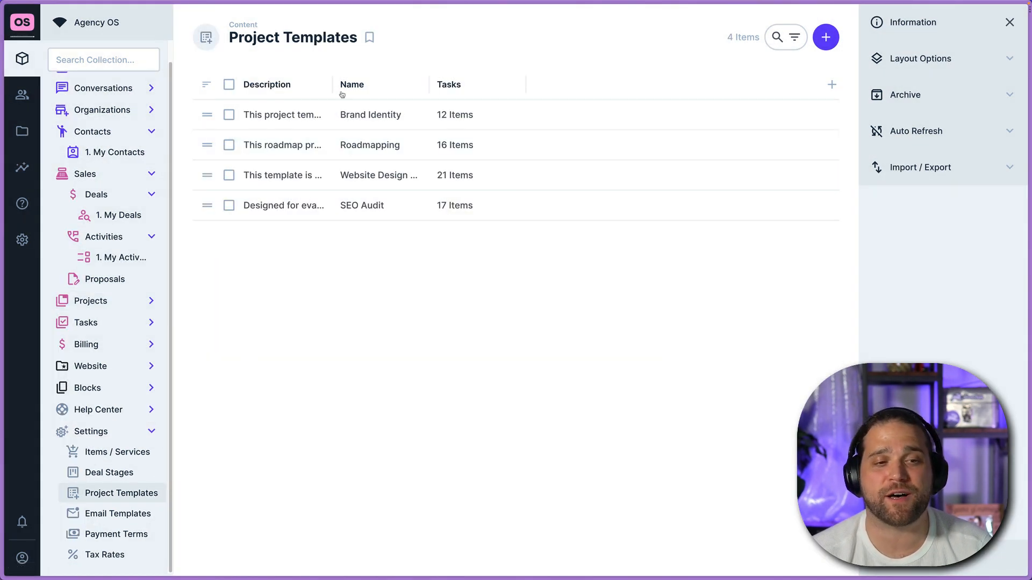
pyautogui.moveTo(373, 274)
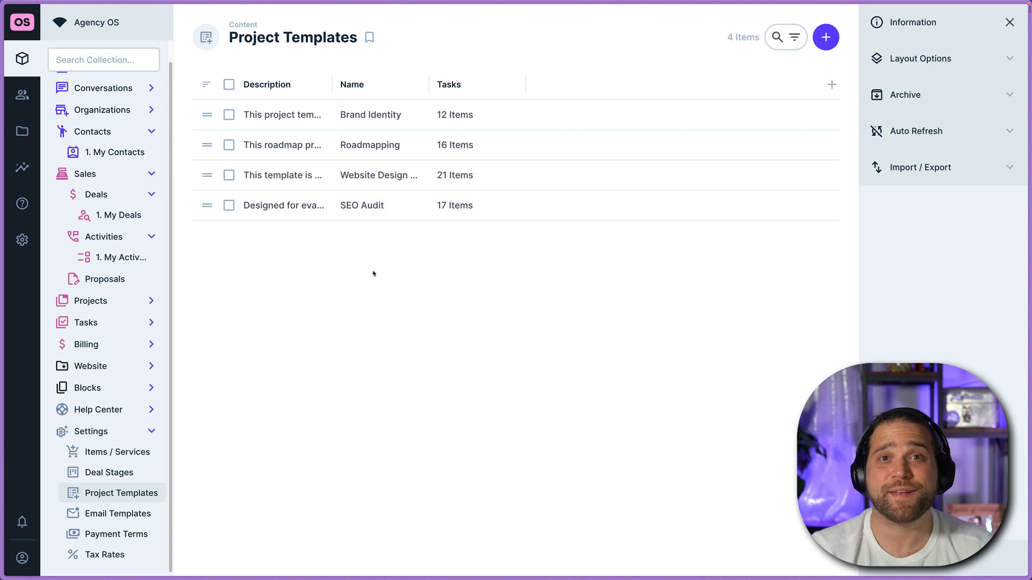
pyautogui.moveTo(357, 176)
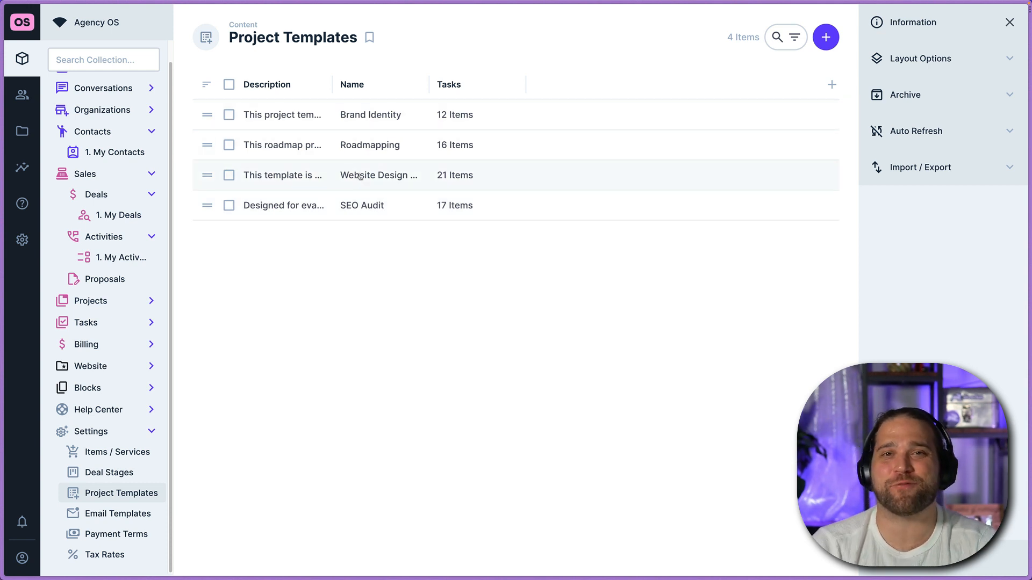
pyautogui.click(378, 175)
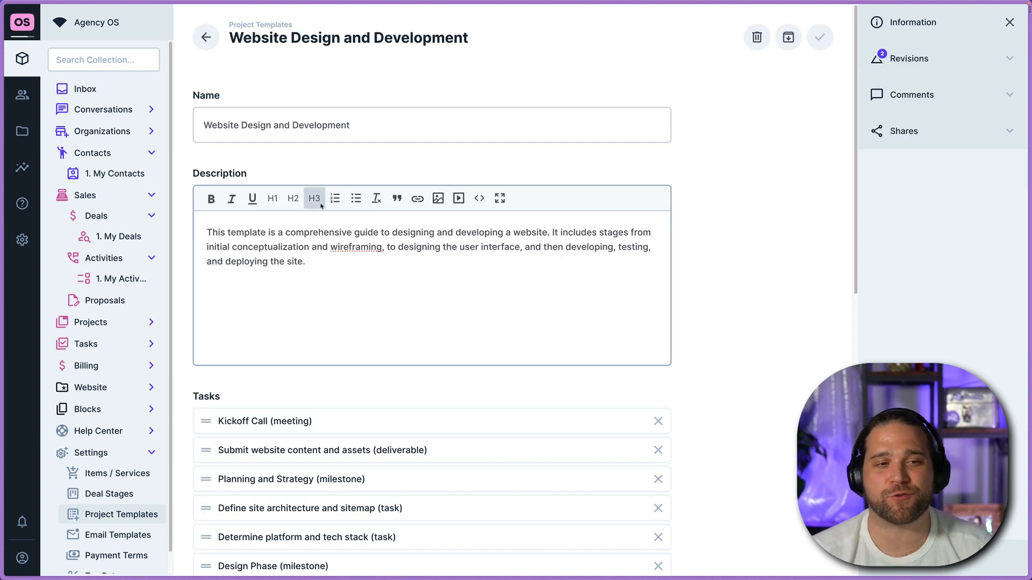
pyautogui.scroll(-3)
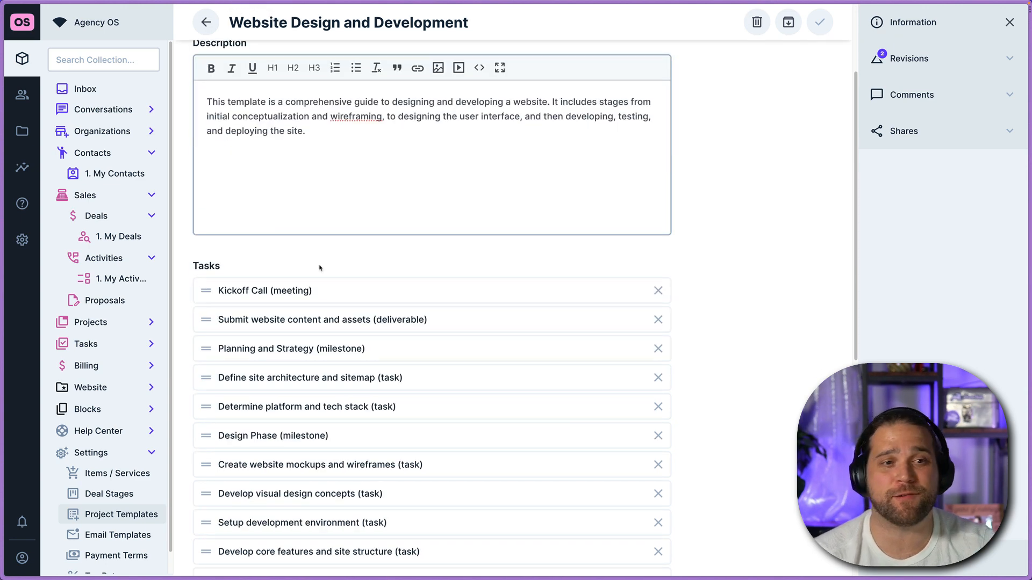
pyautogui.scroll(-3)
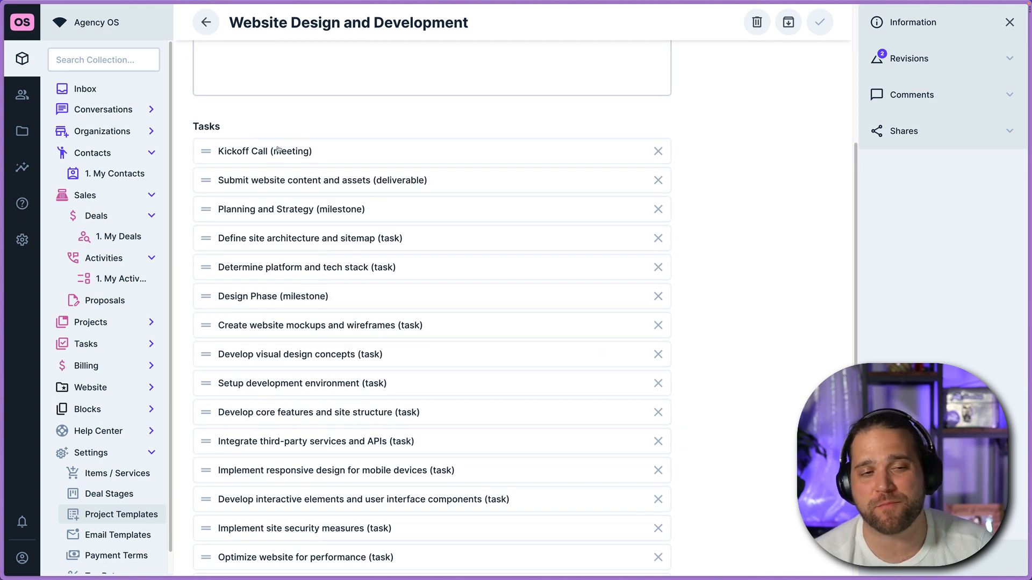
# - Open the template's Kickoff Call task, review its client assignment and leave the Default Team picker empty
pyautogui.click(265, 151)
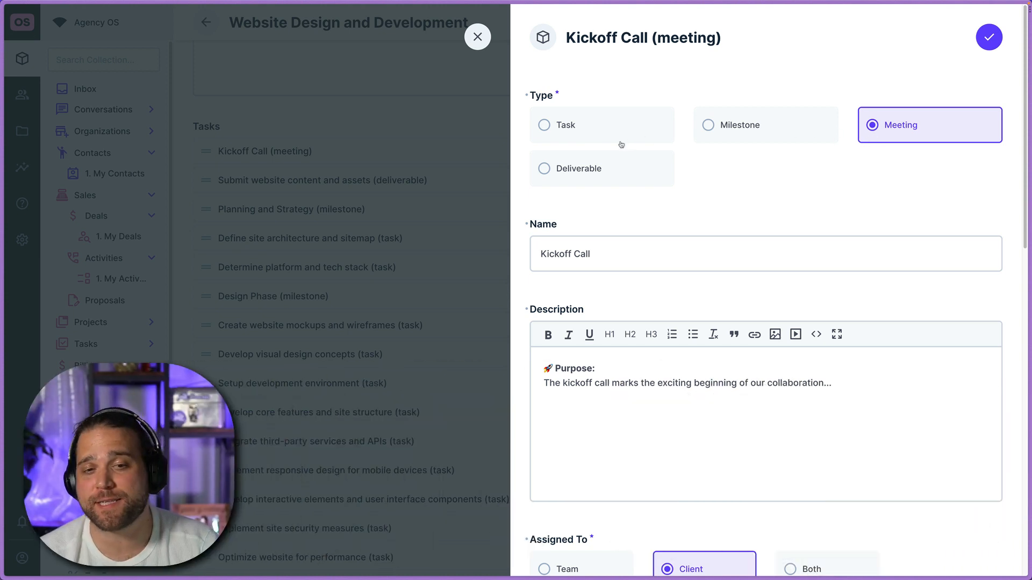
pyautogui.moveTo(633, 155)
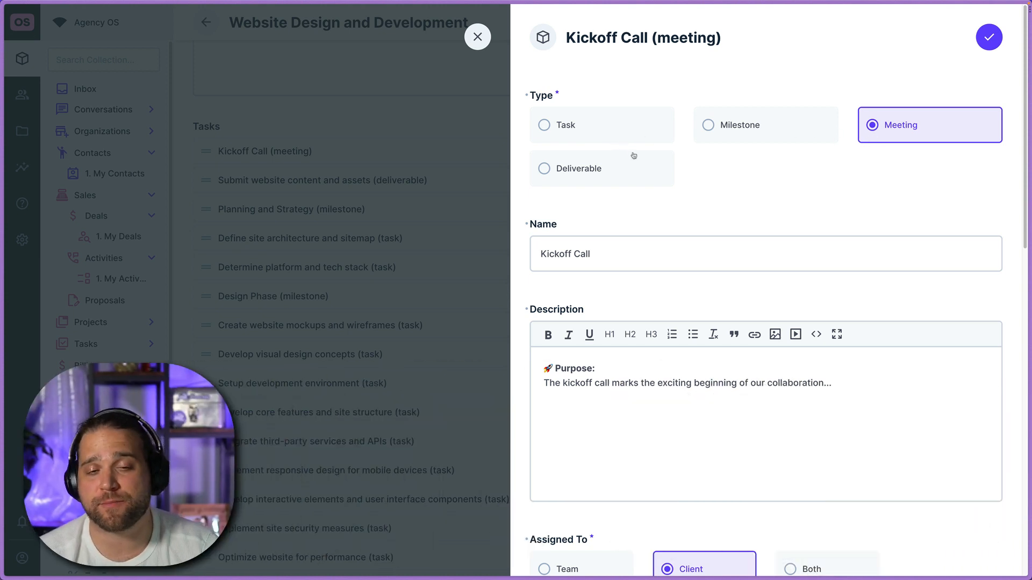
pyautogui.moveTo(792, 143)
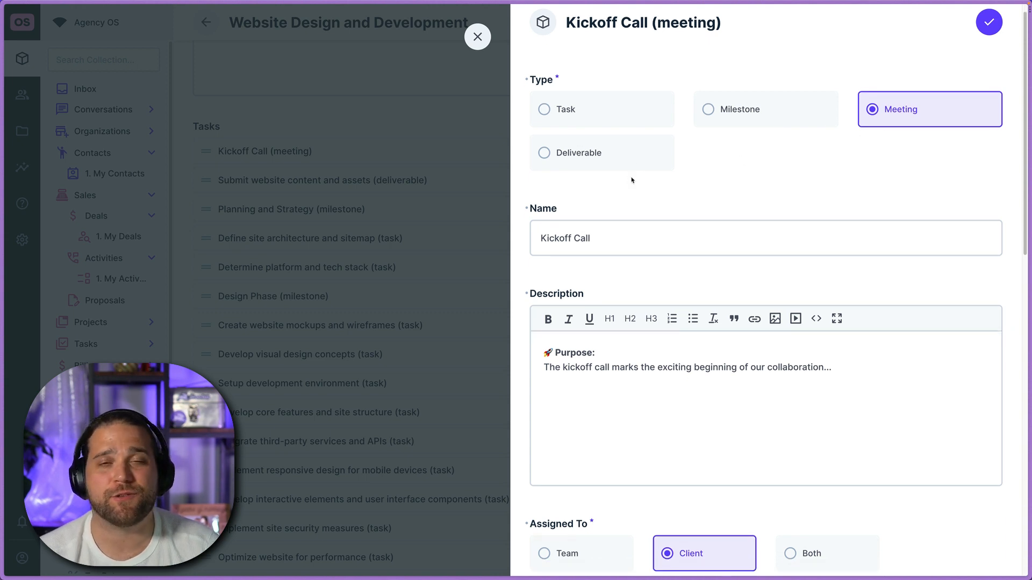
pyautogui.scroll(-3)
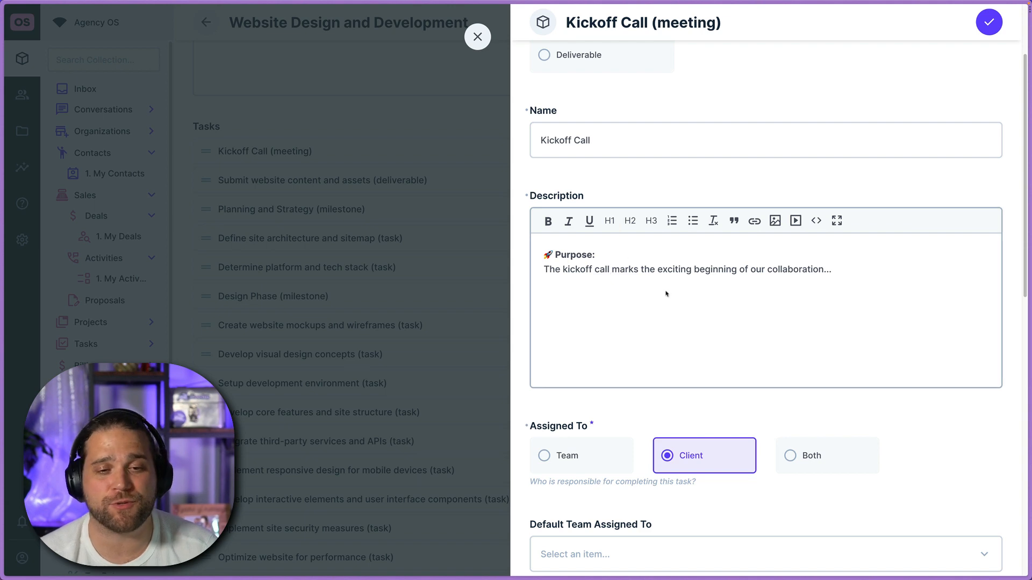
pyautogui.scroll(-3)
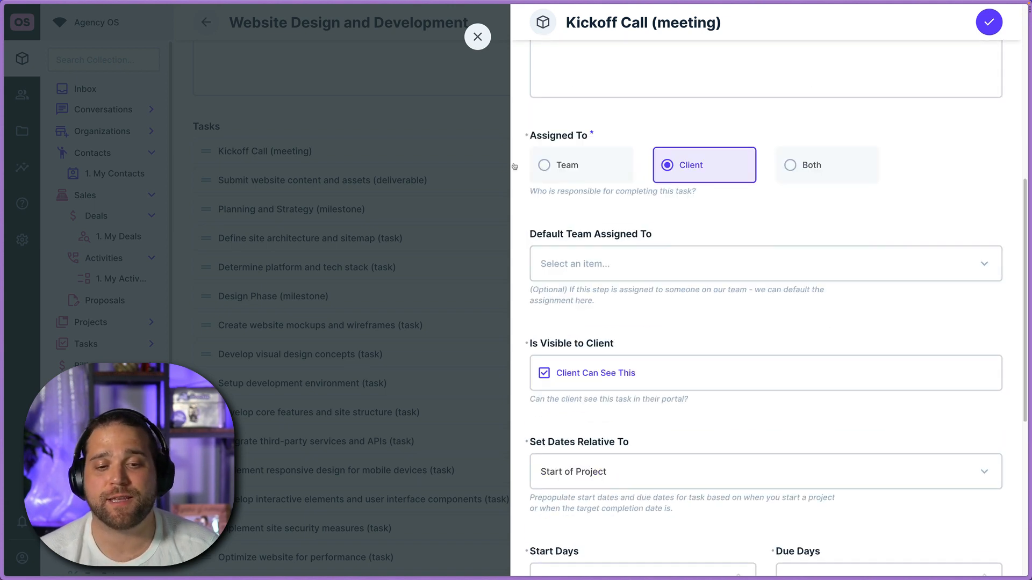
pyautogui.moveTo(646, 239)
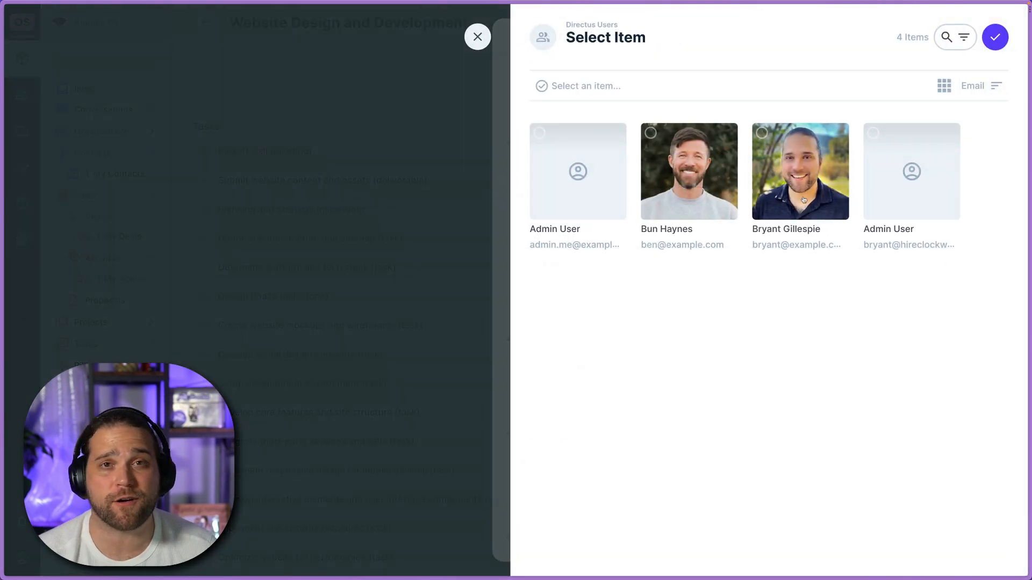
pyautogui.click(478, 37)
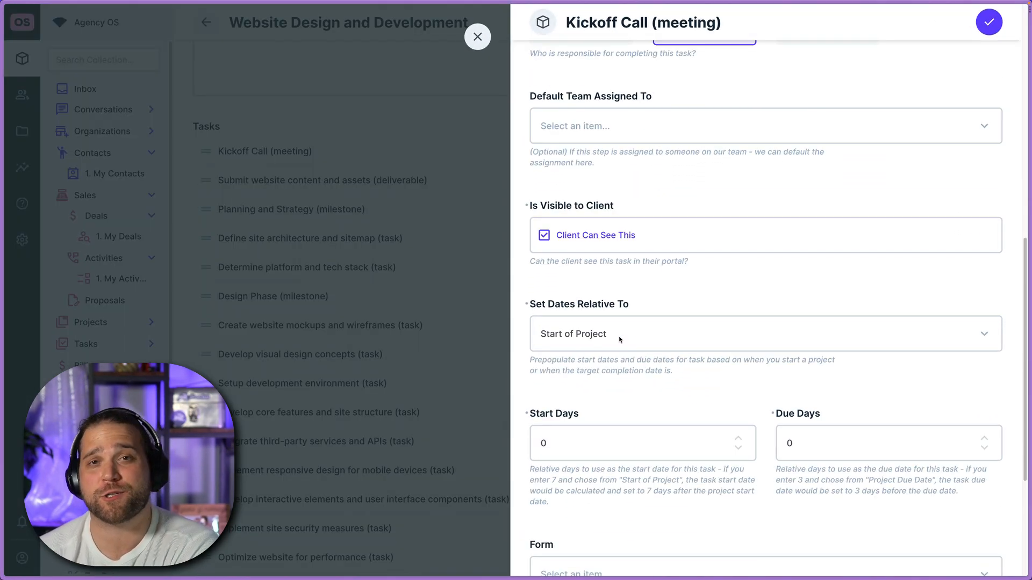
# - Review the task's client visibility, project-start date and booking-link embed URL, then save it
pyautogui.scroll(-3)
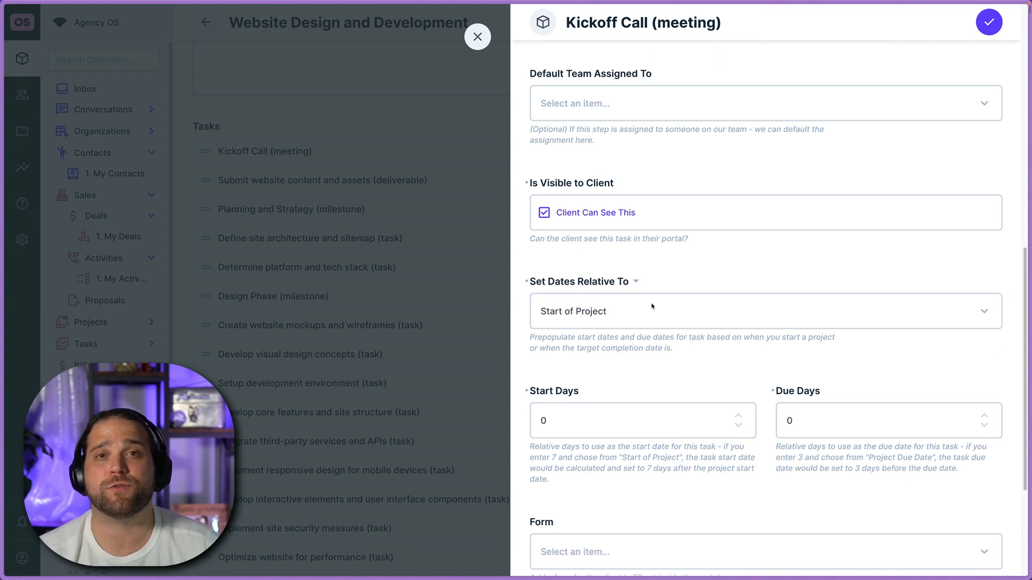
pyautogui.scroll(-3)
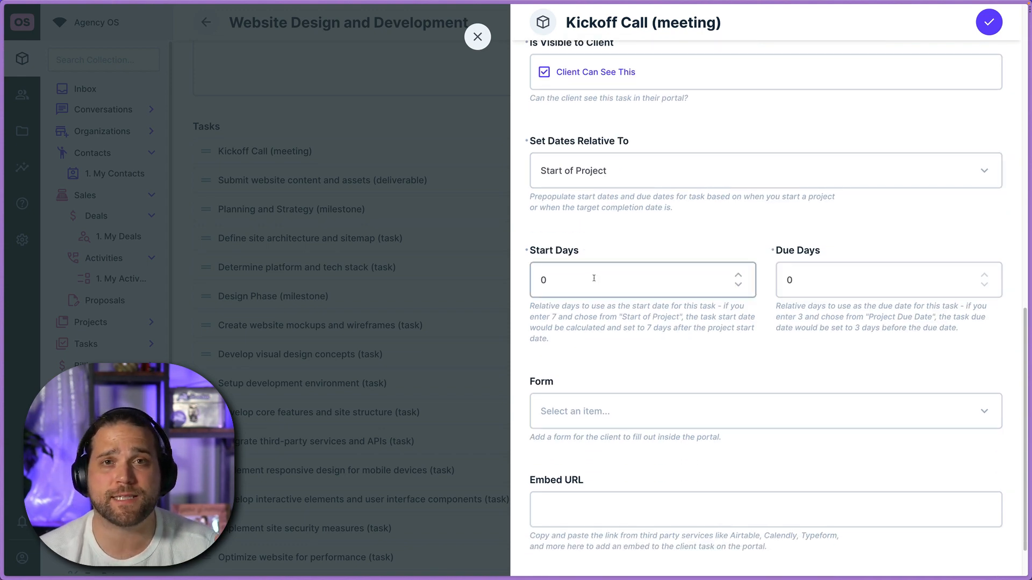
pyautogui.scroll(-3)
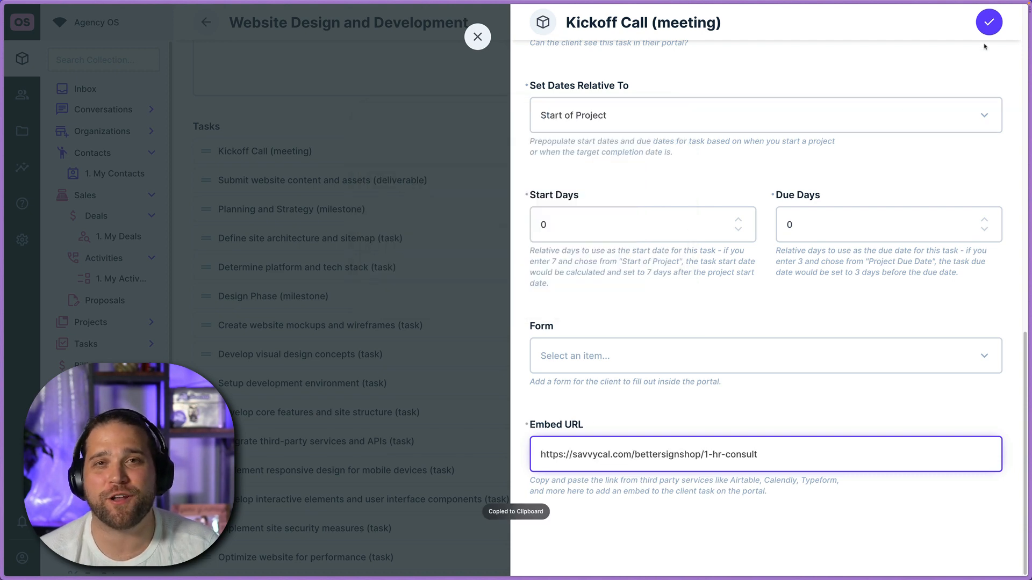
pyautogui.click(989, 21)
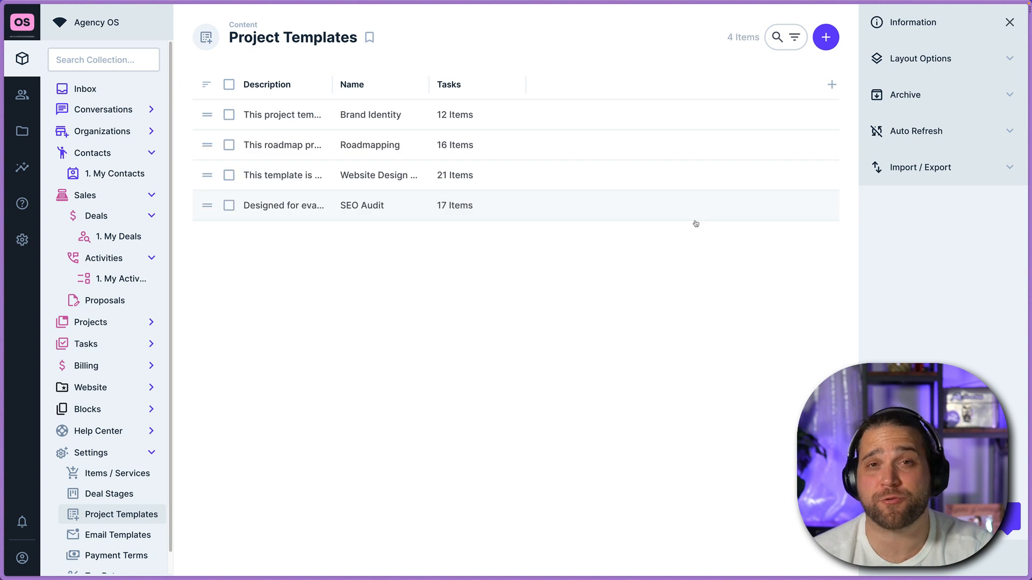
pyautogui.moveTo(599, 305)
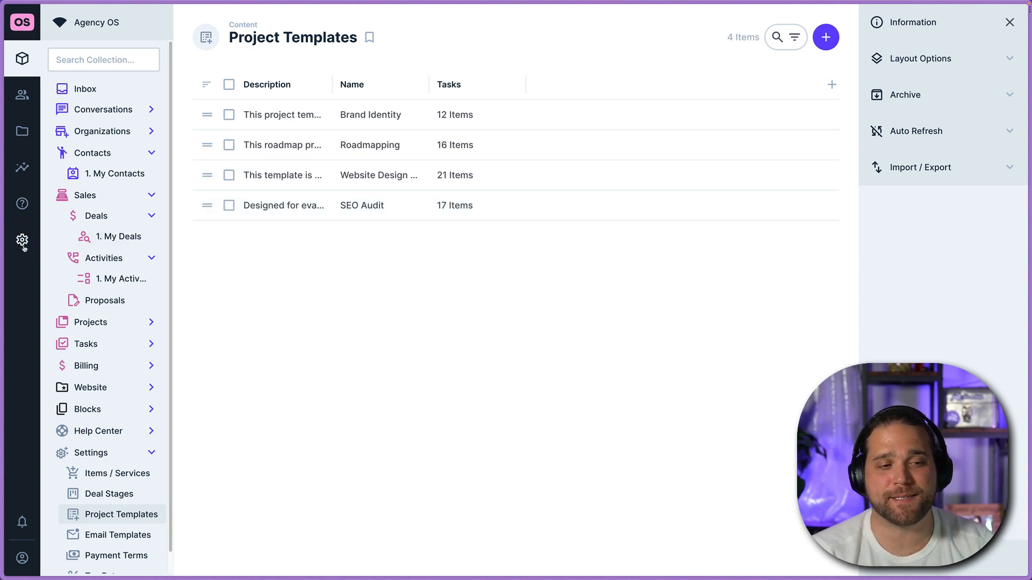
# - Go to admin settings and list the automation flows, including the active Create Project flow
pyautogui.click(21, 240)
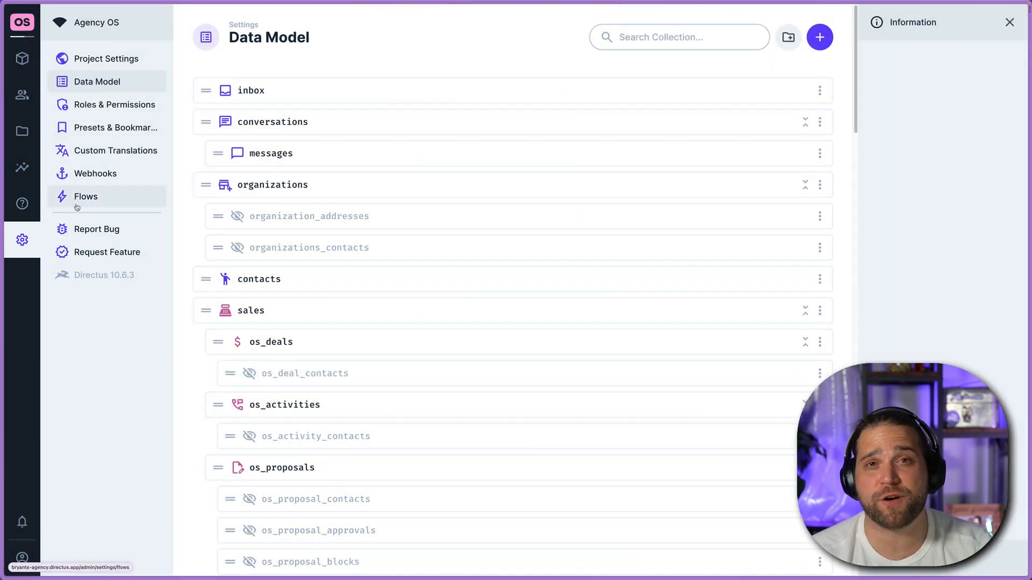
pyautogui.click(86, 195)
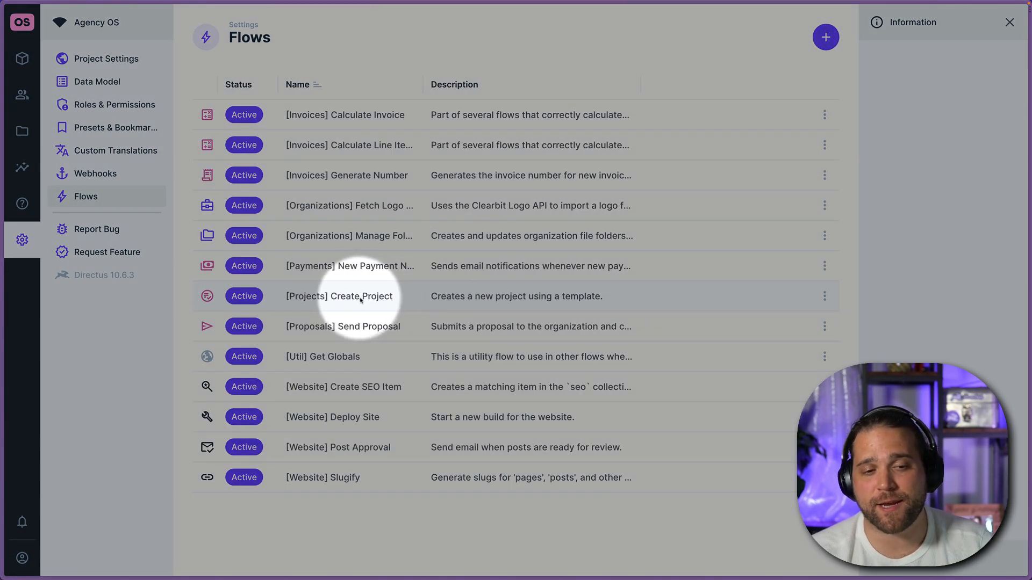
# - Open the [Projects] Create Project flow in edit mode to see its trigger, read, script, create and notify steps
pyautogui.click(339, 296)
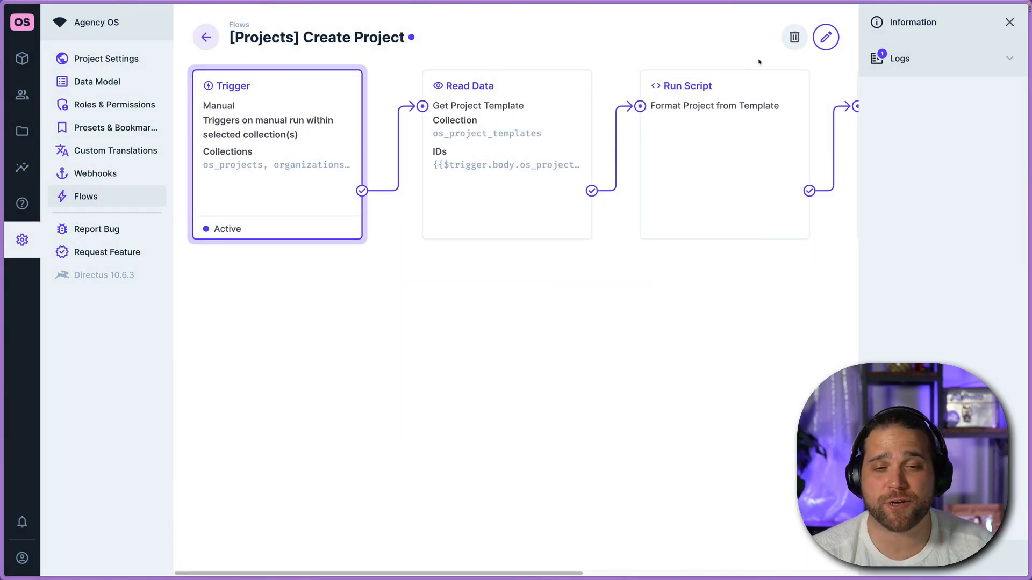
pyautogui.click(826, 36)
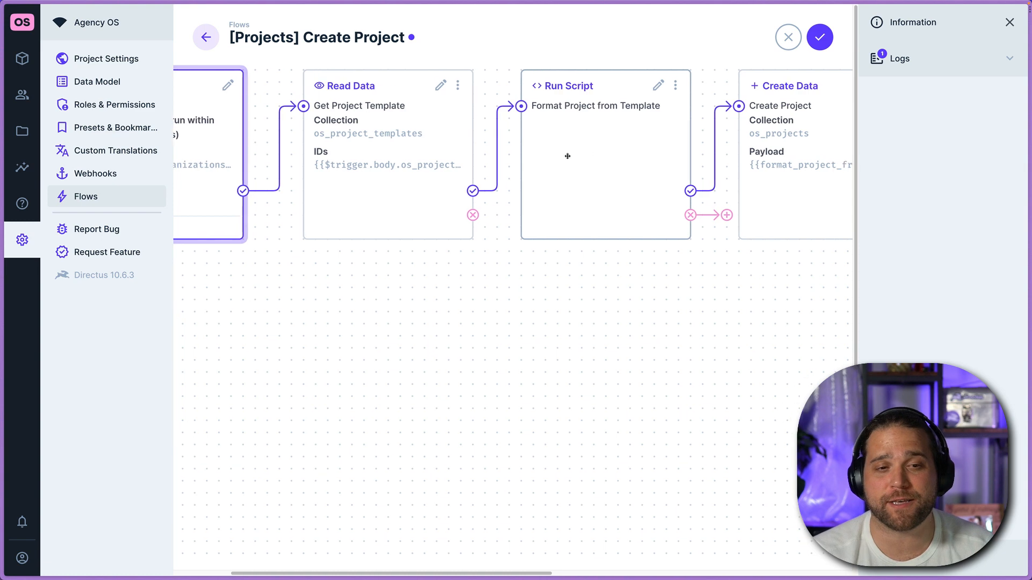
pyautogui.hscroll(3)
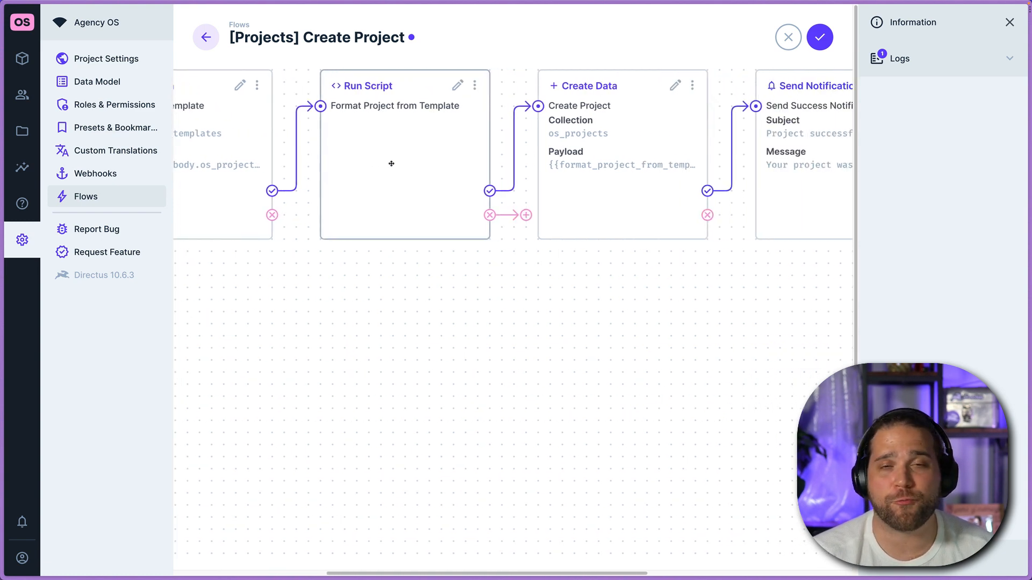
pyautogui.click(456, 84)
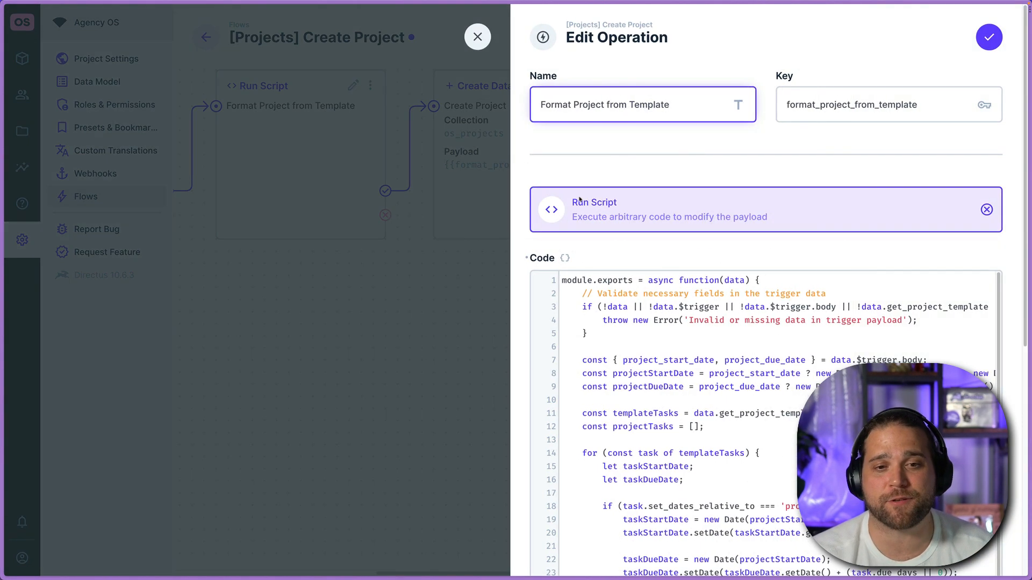
pyautogui.scroll(-3)
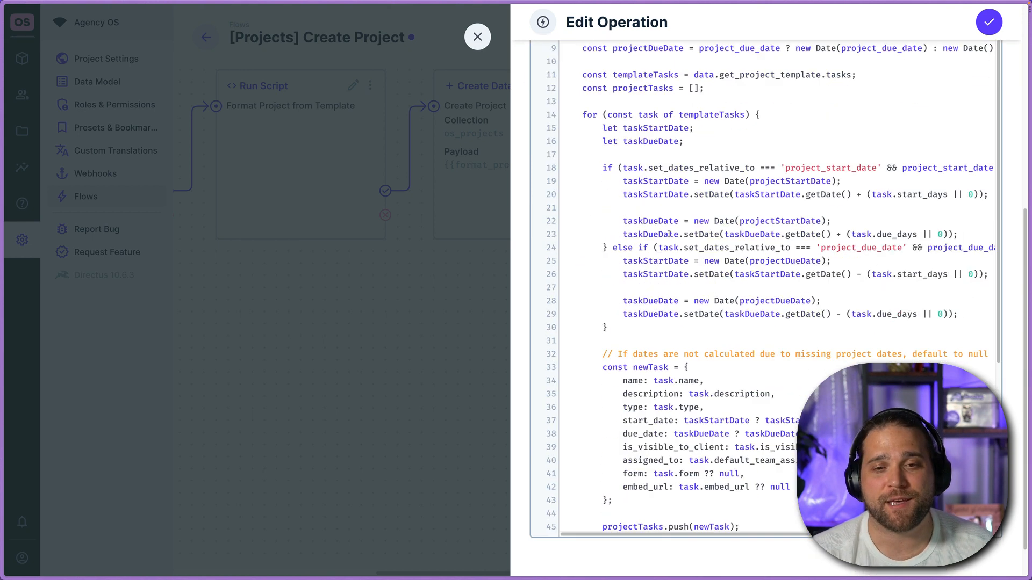
pyautogui.scroll(-3)
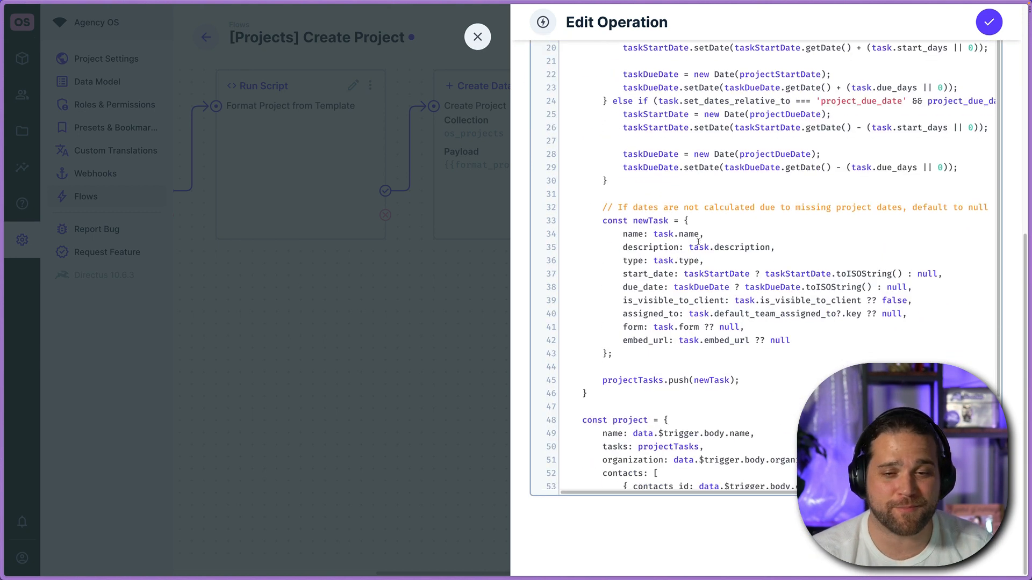
pyautogui.scroll(3)
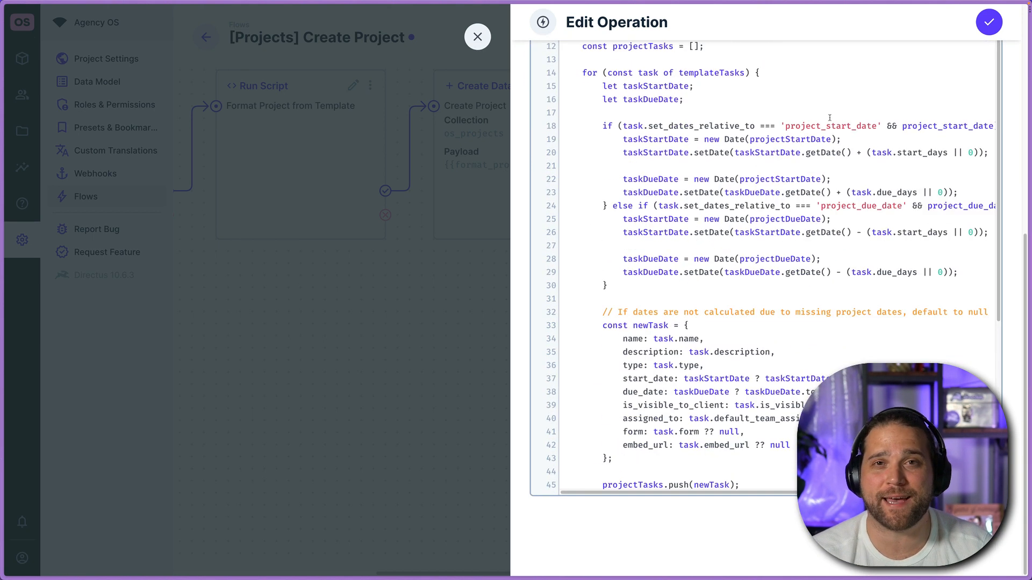
pyautogui.click(477, 36)
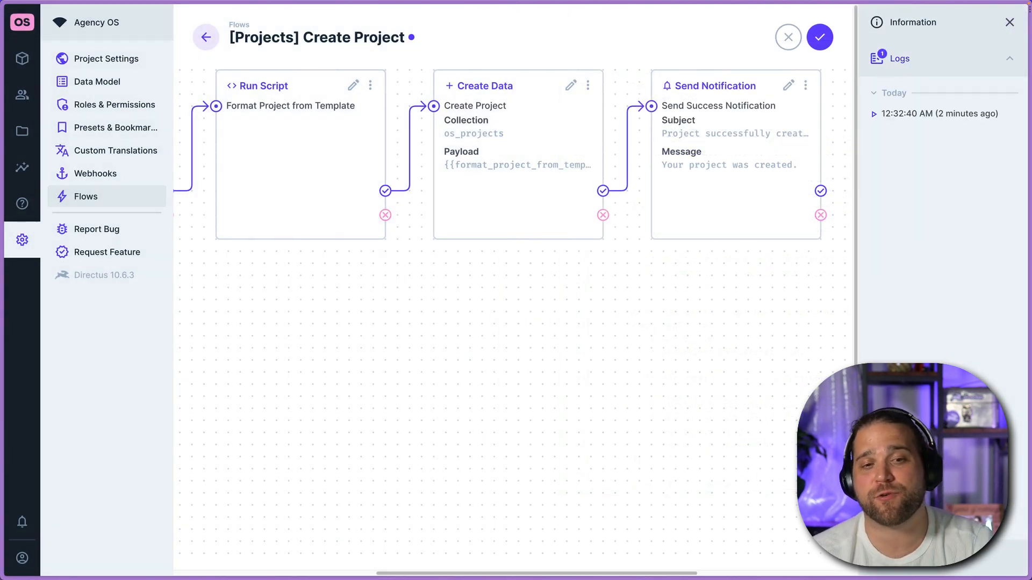
pyautogui.click(1009, 58)
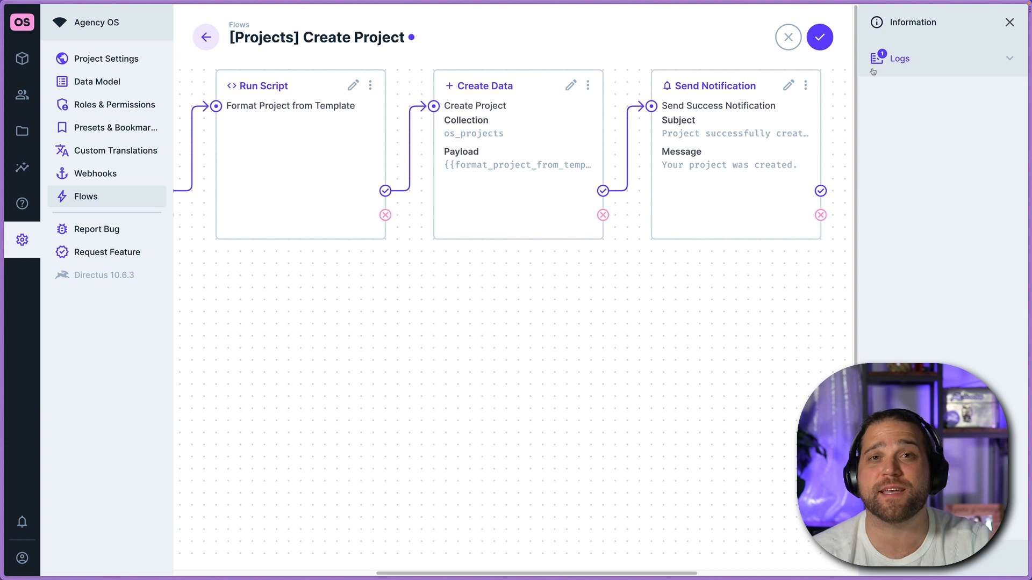
pyautogui.moveTo(696, 257)
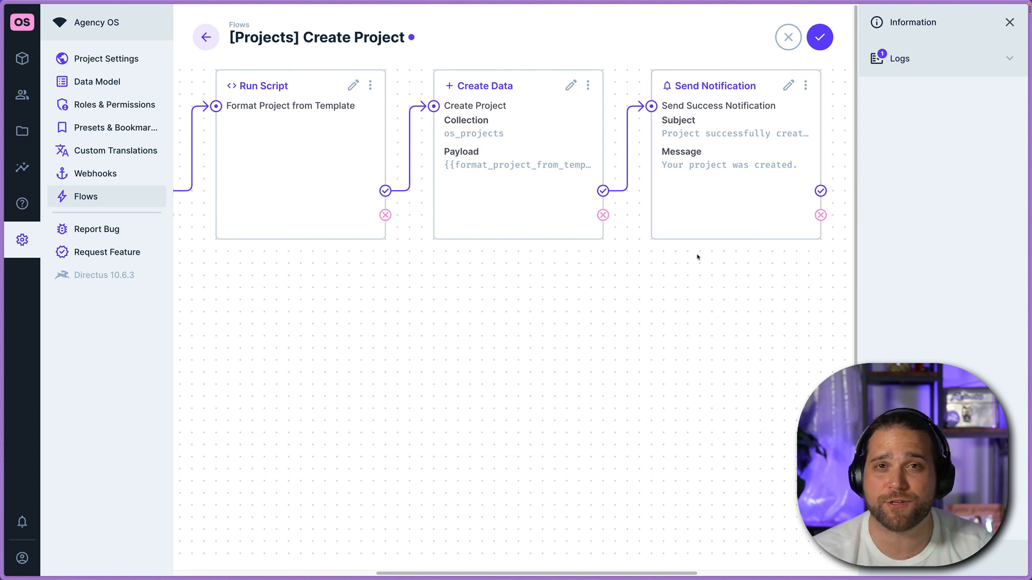